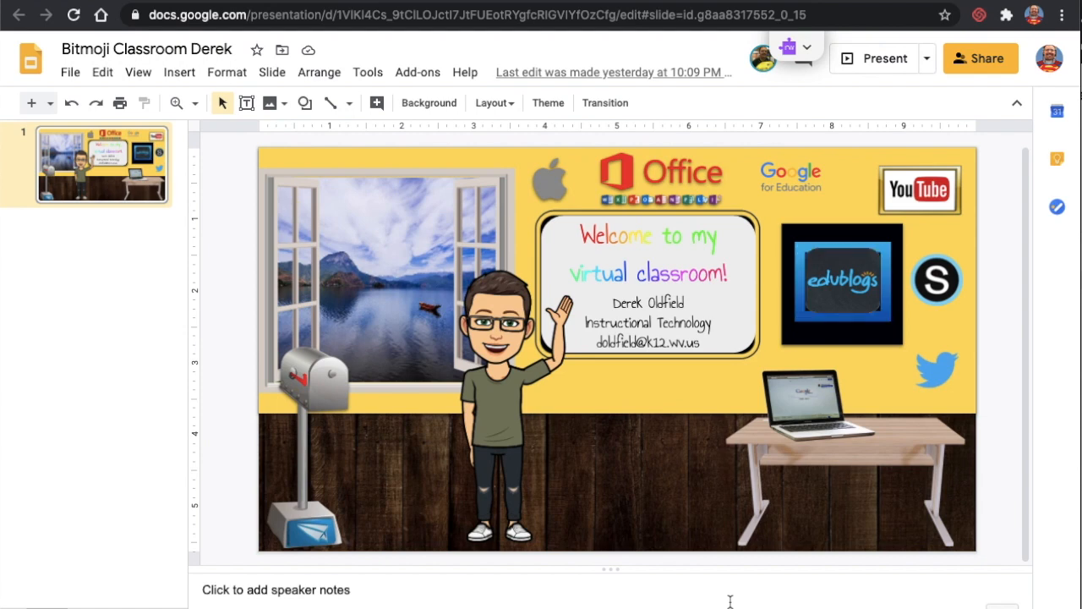
Go to the course's Updates feed and scroll back up to the empty post composer.
left_click(841, 283)
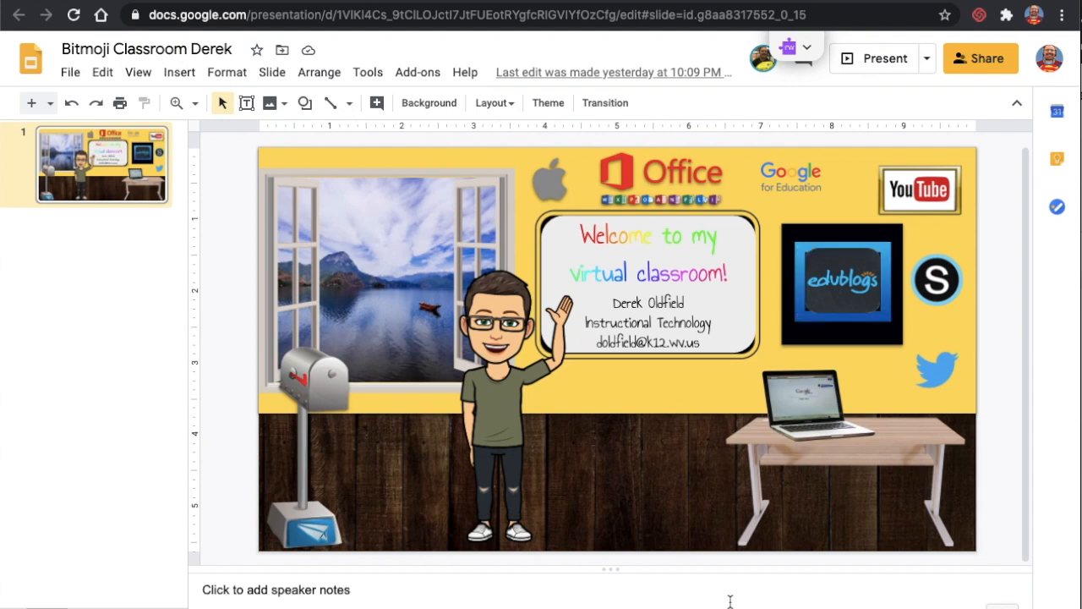
left_click(842, 283)
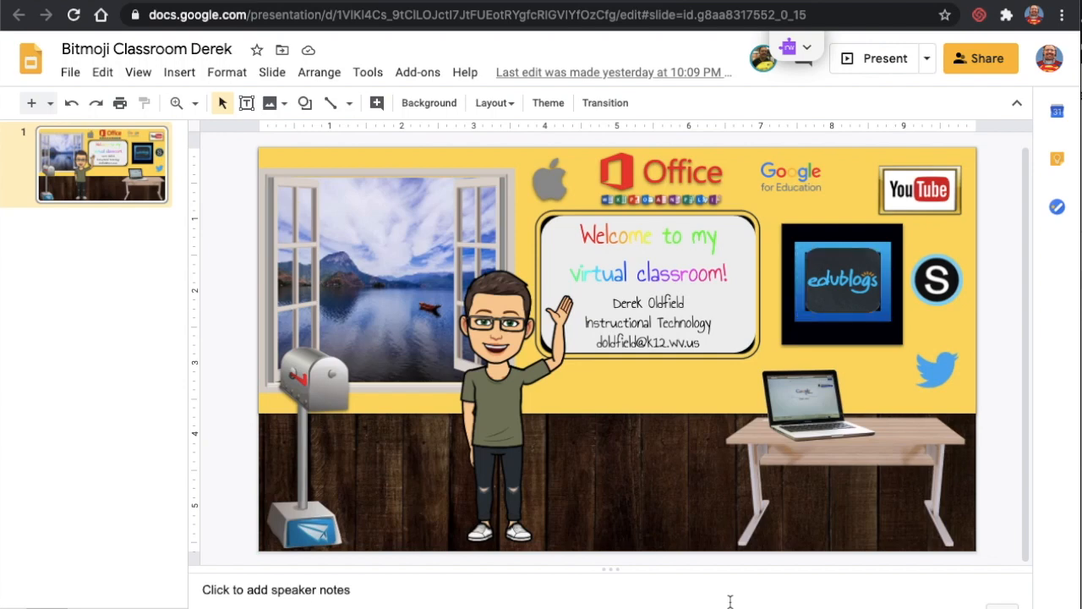
left_click(841, 284)
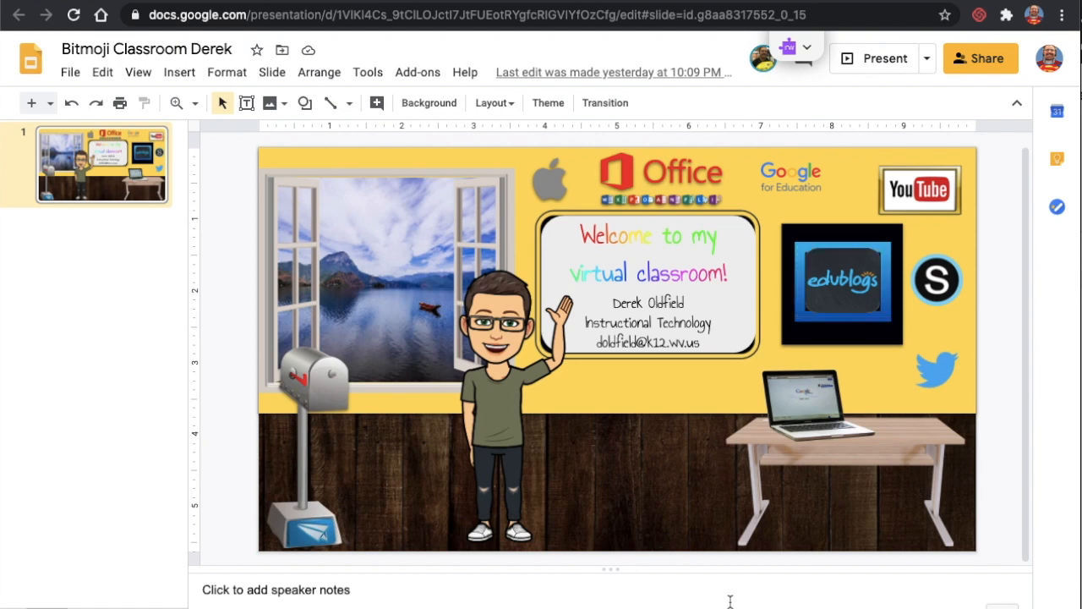
left_click(841, 282)
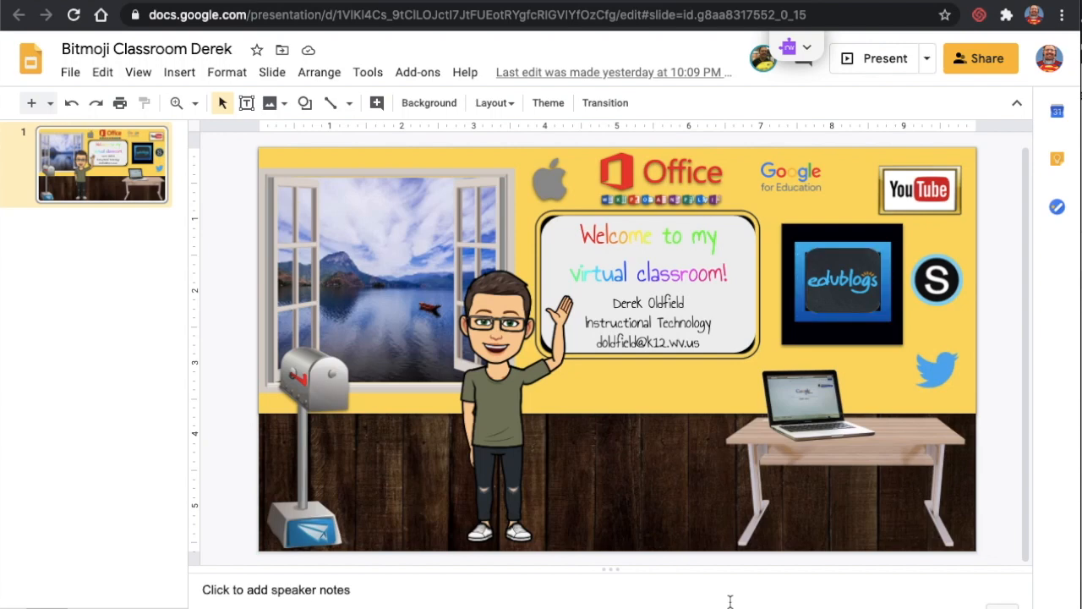
left_click(841, 284)
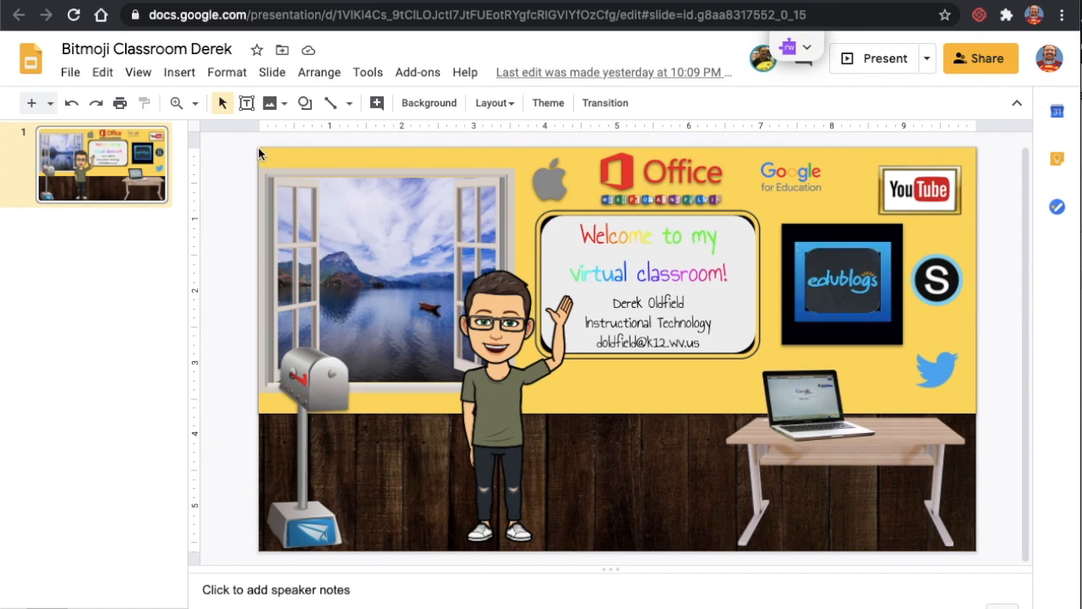
mouse_move(617, 150)
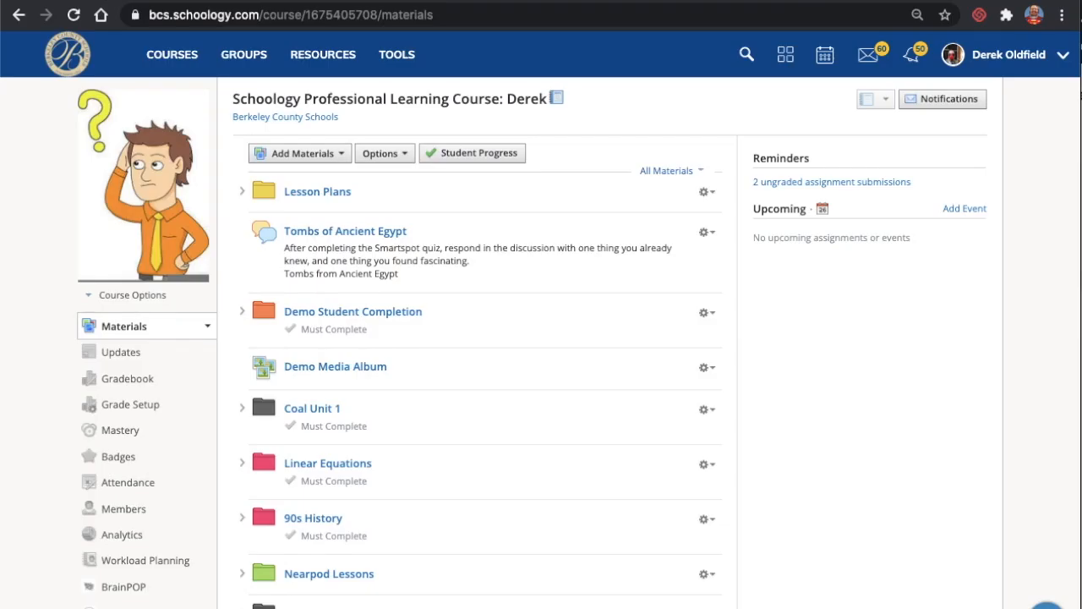
left_click(121, 352)
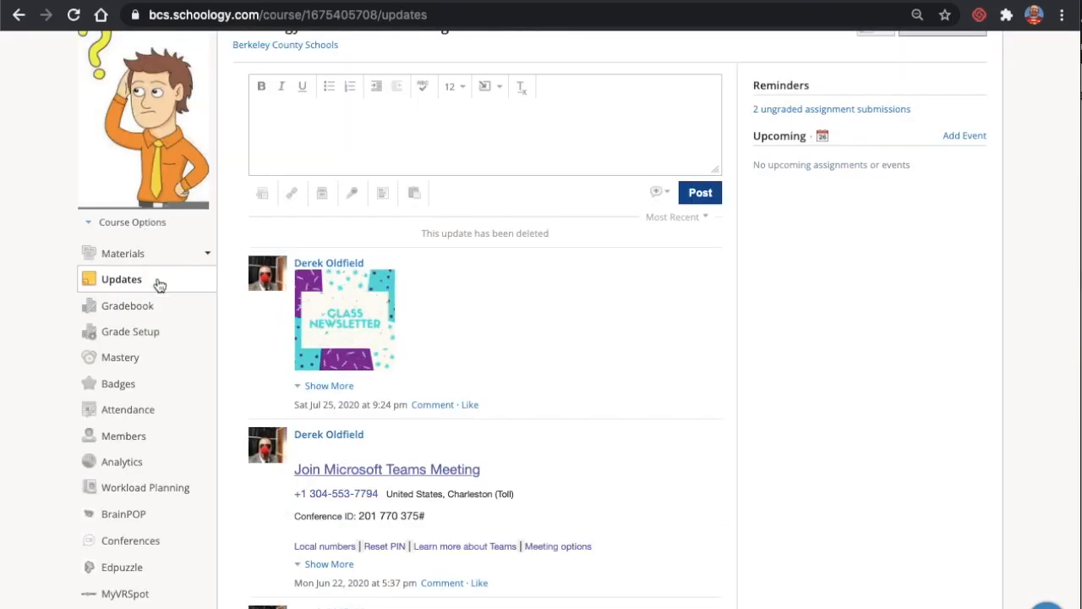
scroll("up", 3)
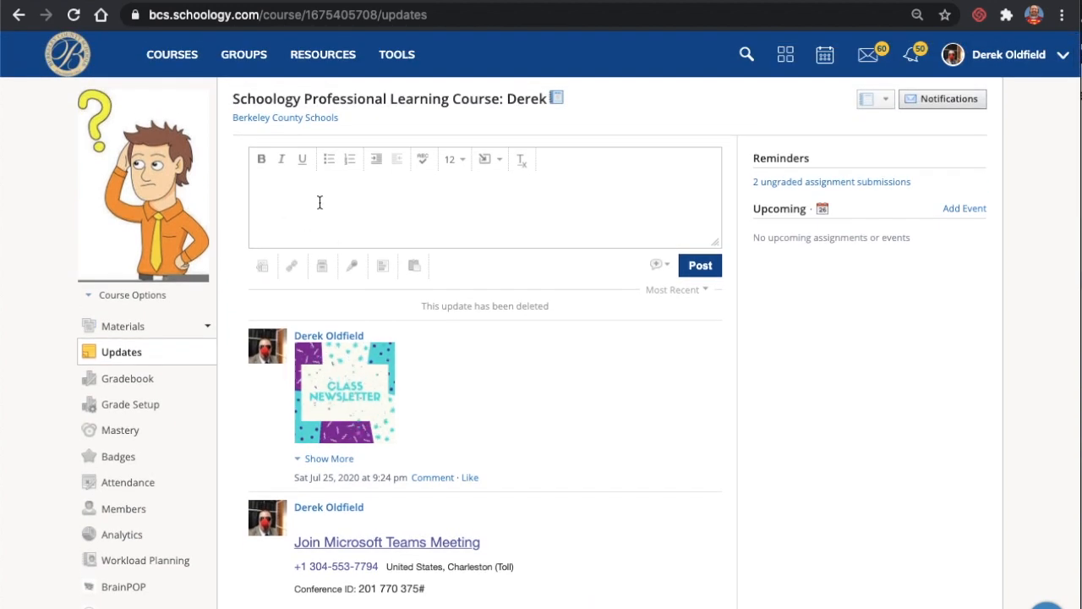
mouse_move(322, 265)
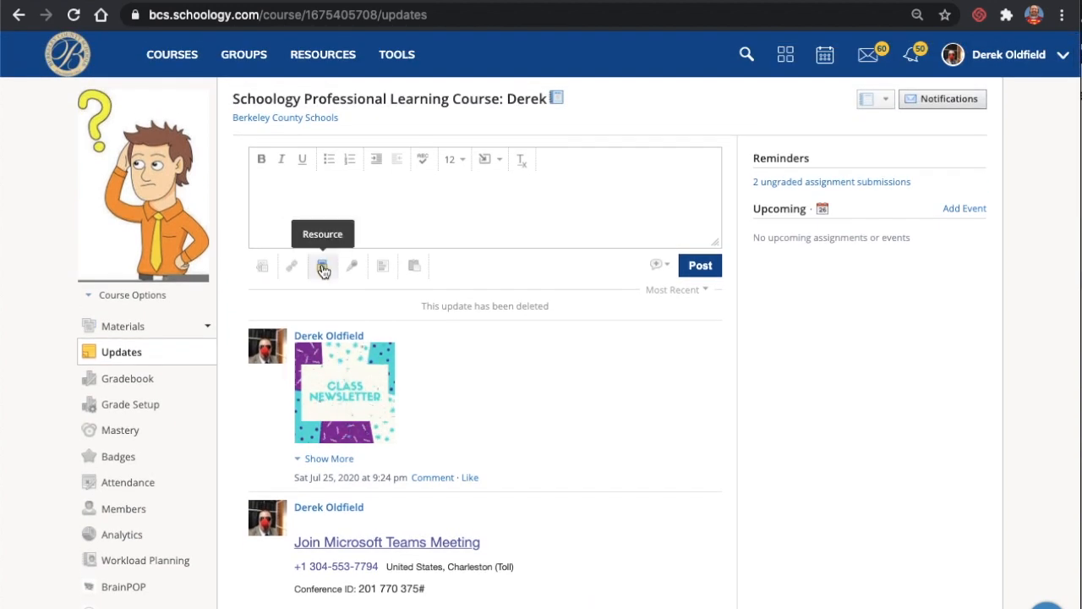
left_click(322, 265)
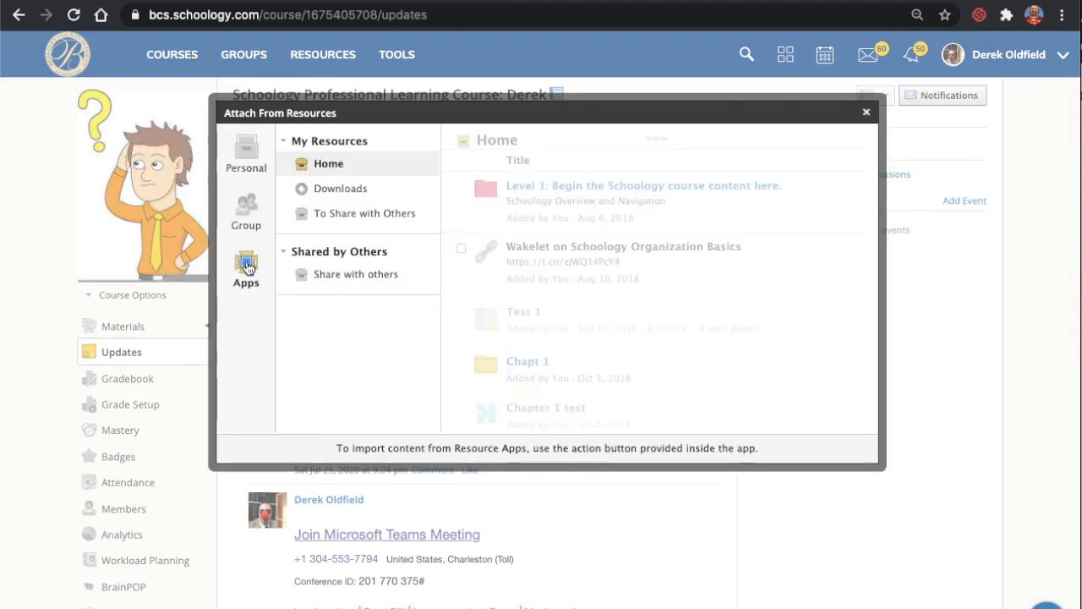
left_click(246, 266)
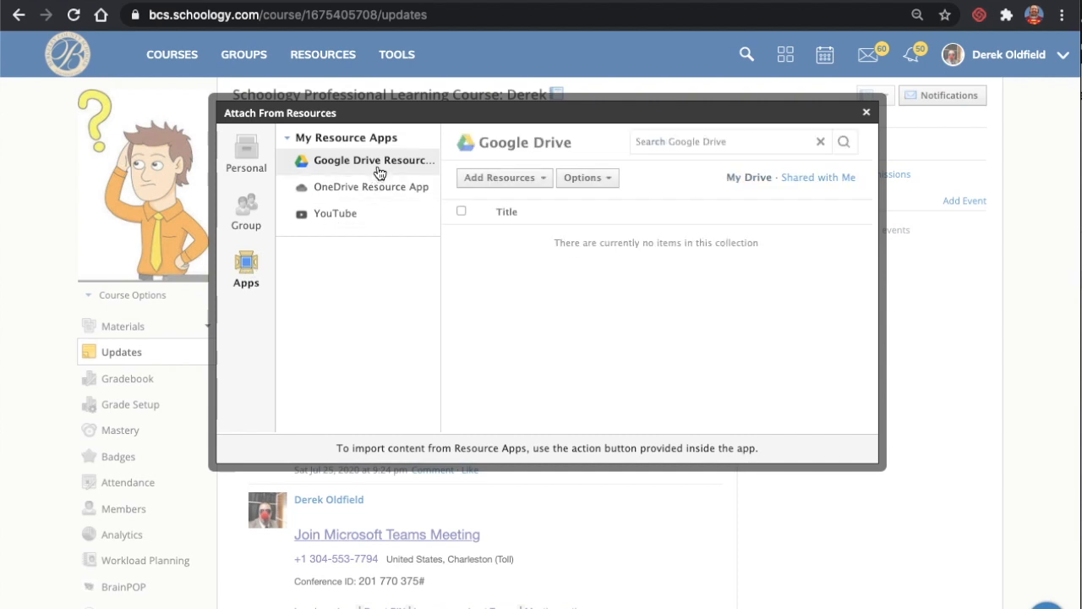
left_click(375, 160)
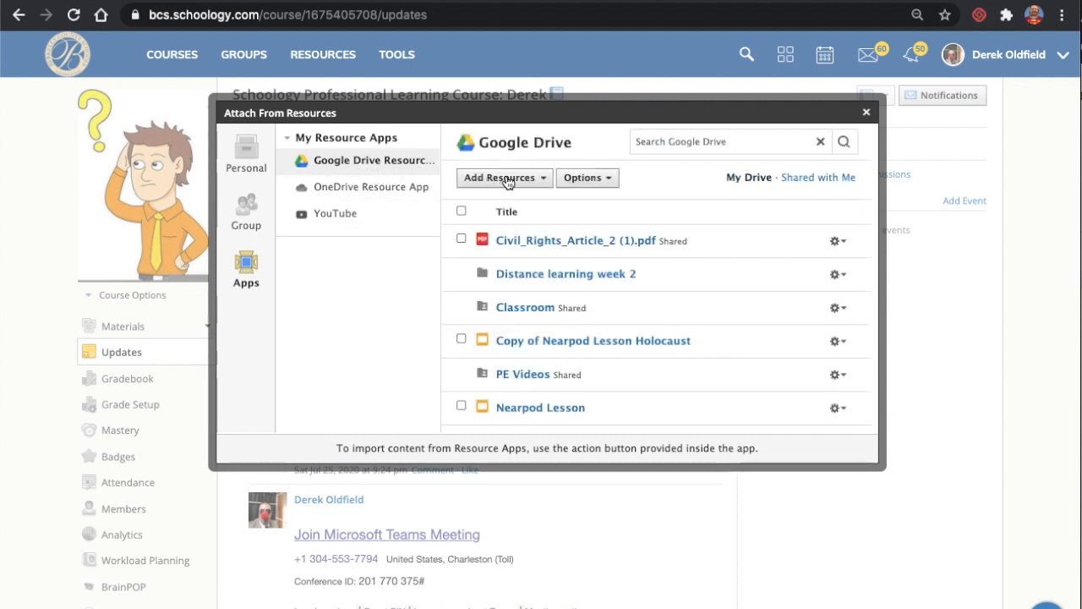
type("bitmoji")
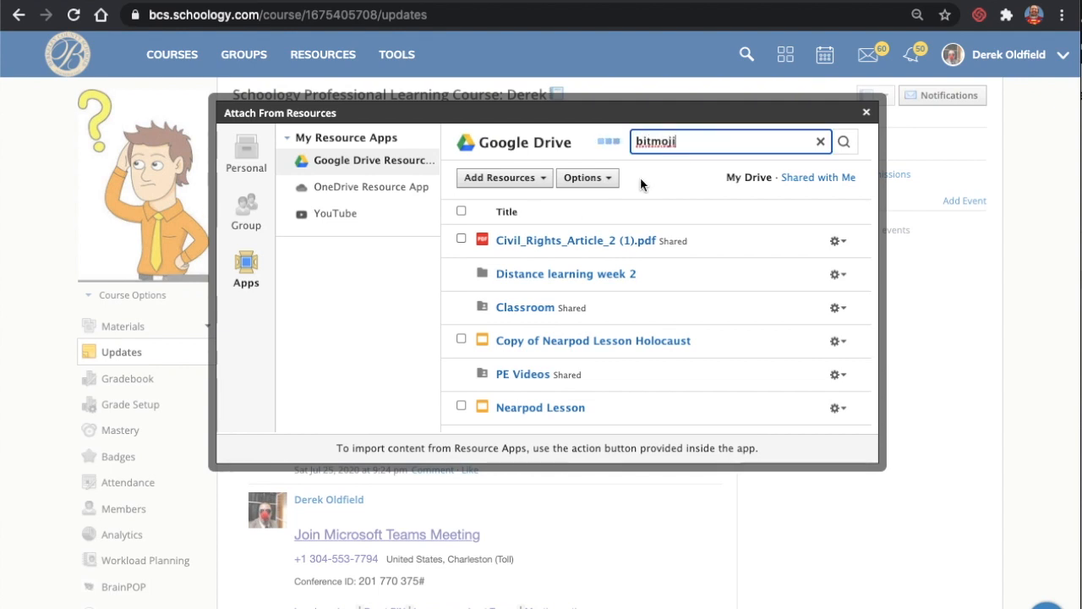
left_click(844, 141)
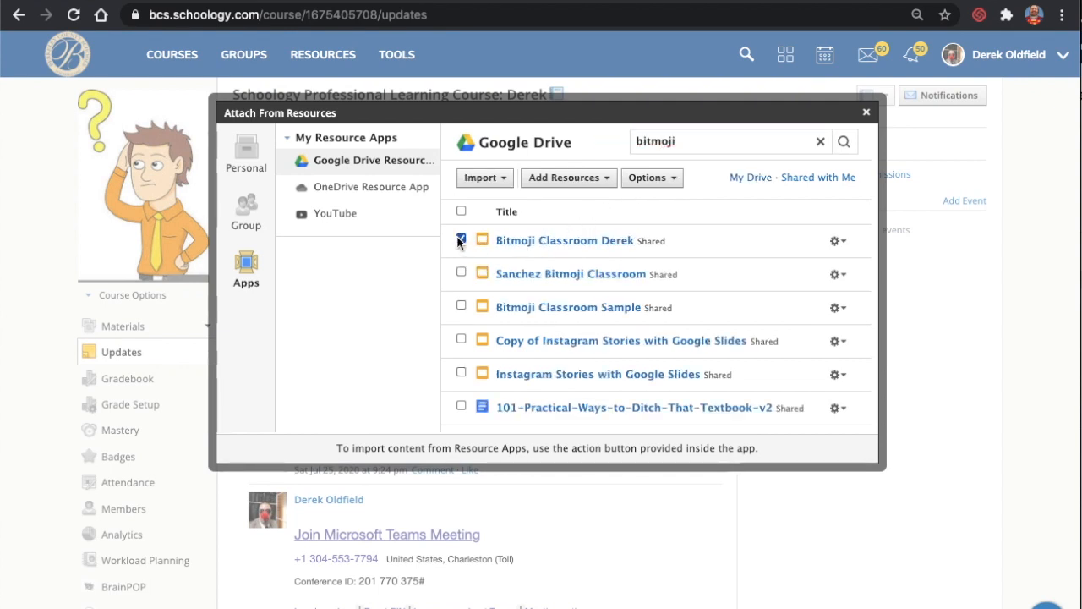
left_click(461, 237)
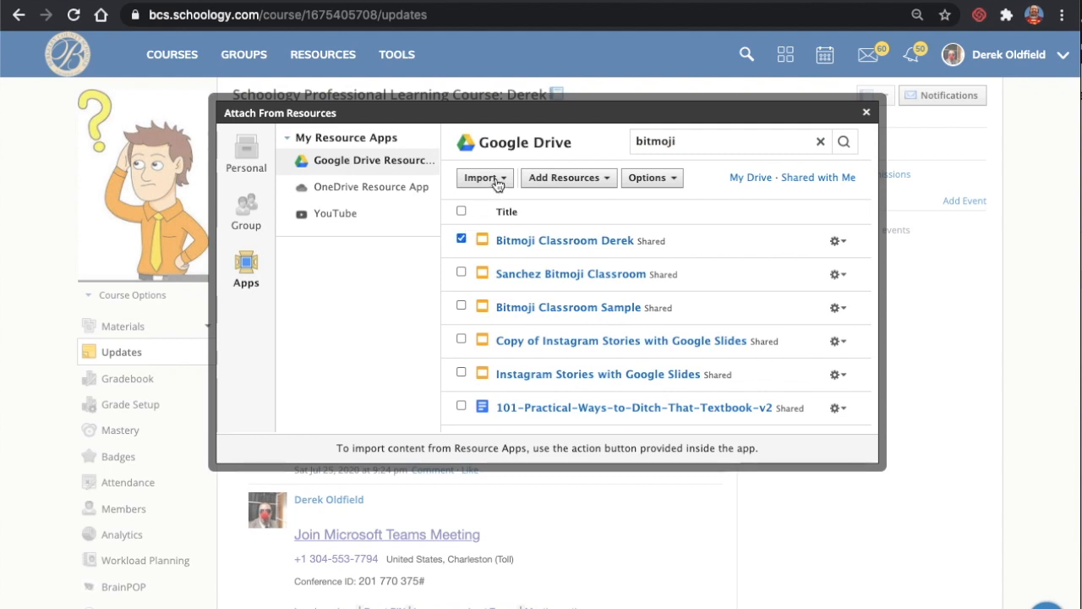
left_click(480, 177)
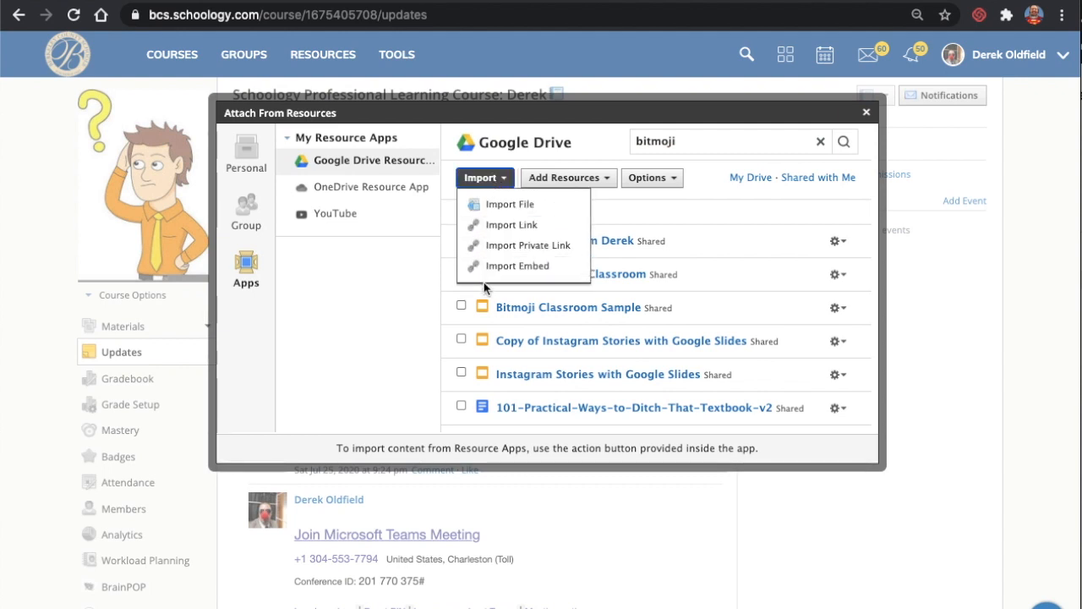
mouse_move(533, 279)
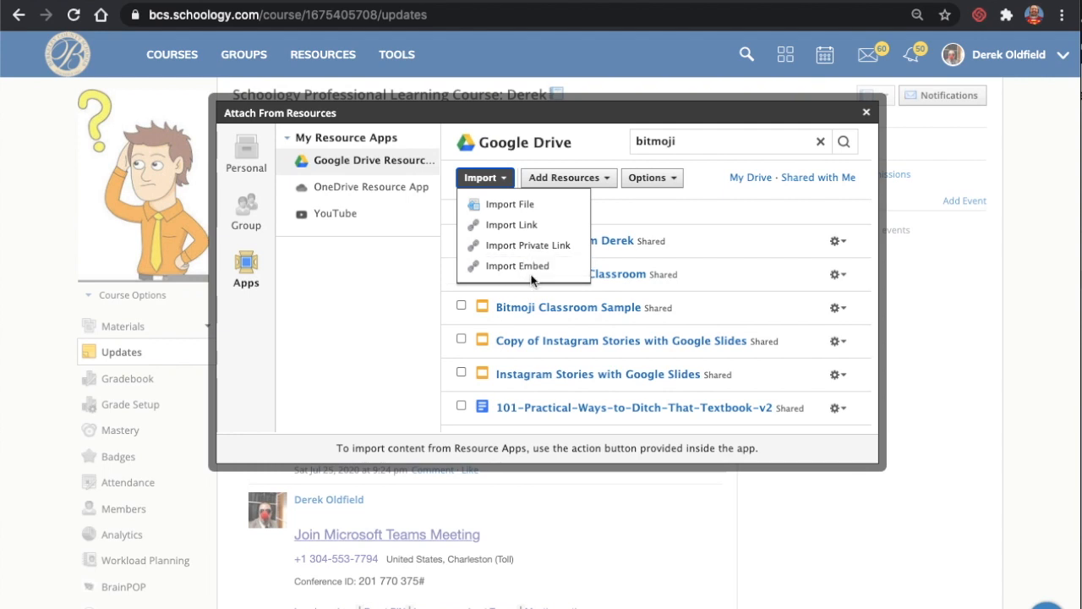
mouse_move(517, 265)
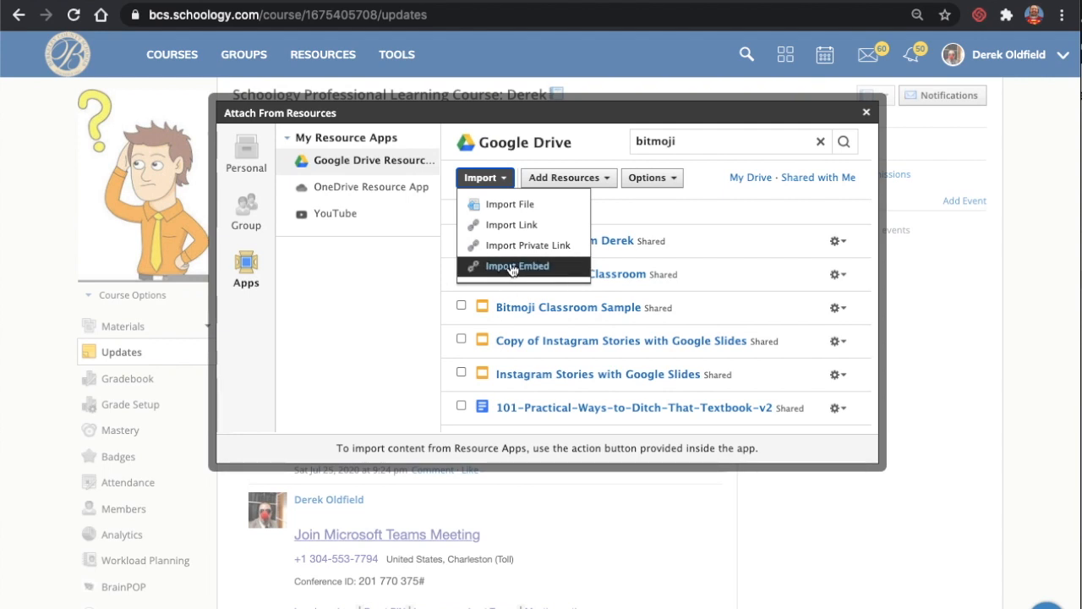
mouse_move(520, 245)
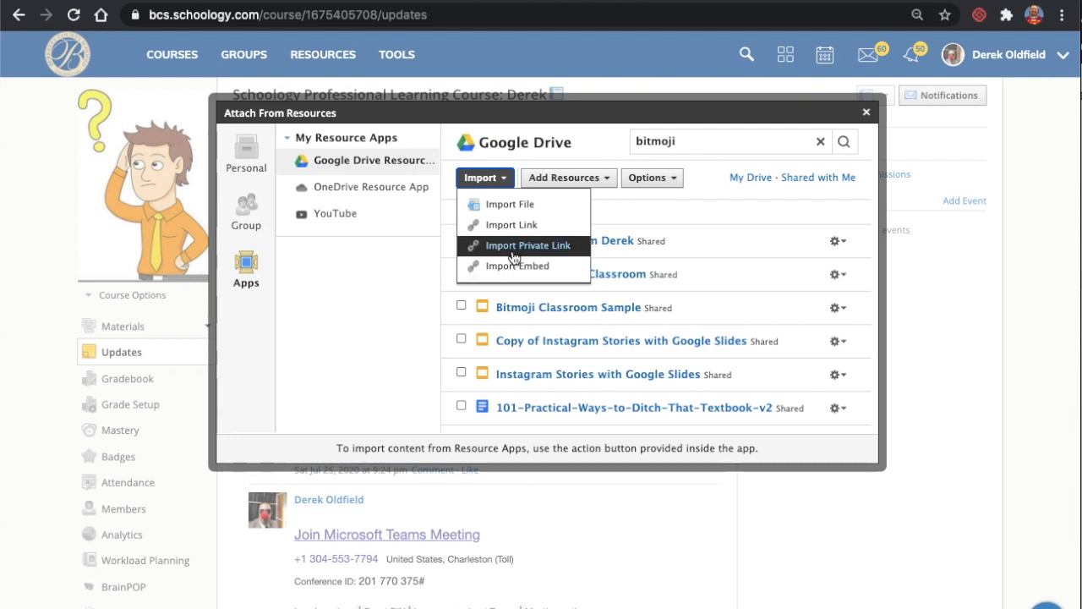
mouse_move(517, 266)
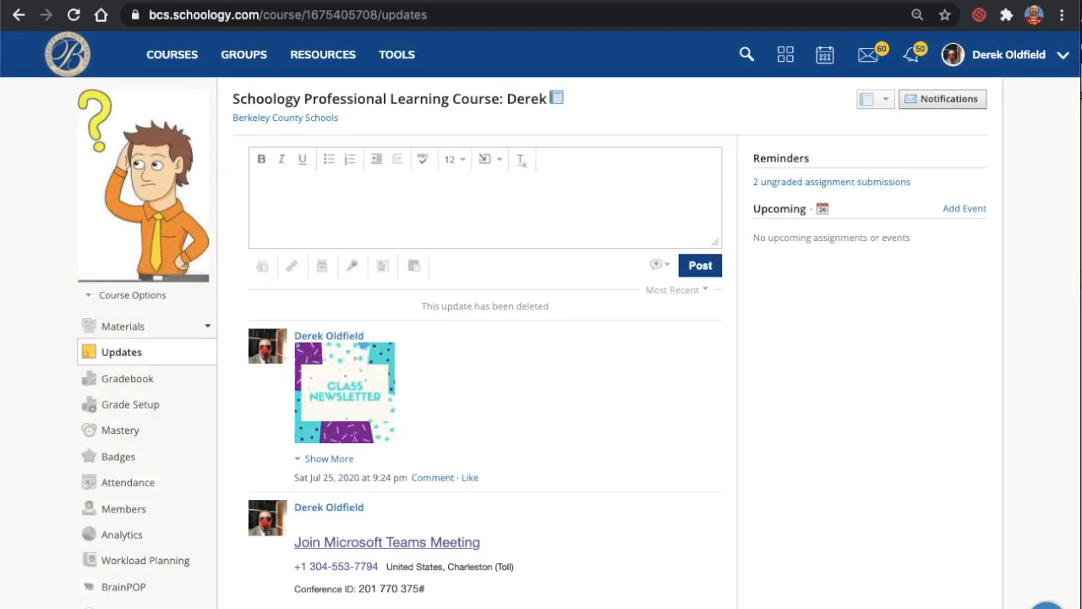
Create a new page via Materials > Add Materials > Add Page and show its Insert Content options.
left_click(123, 325)
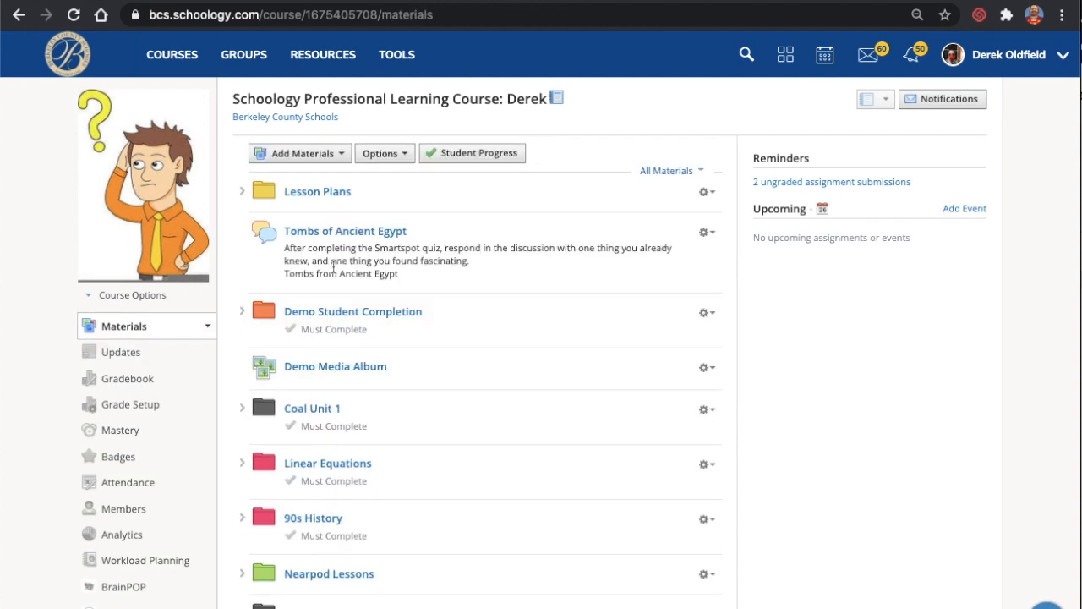
left_click(300, 153)
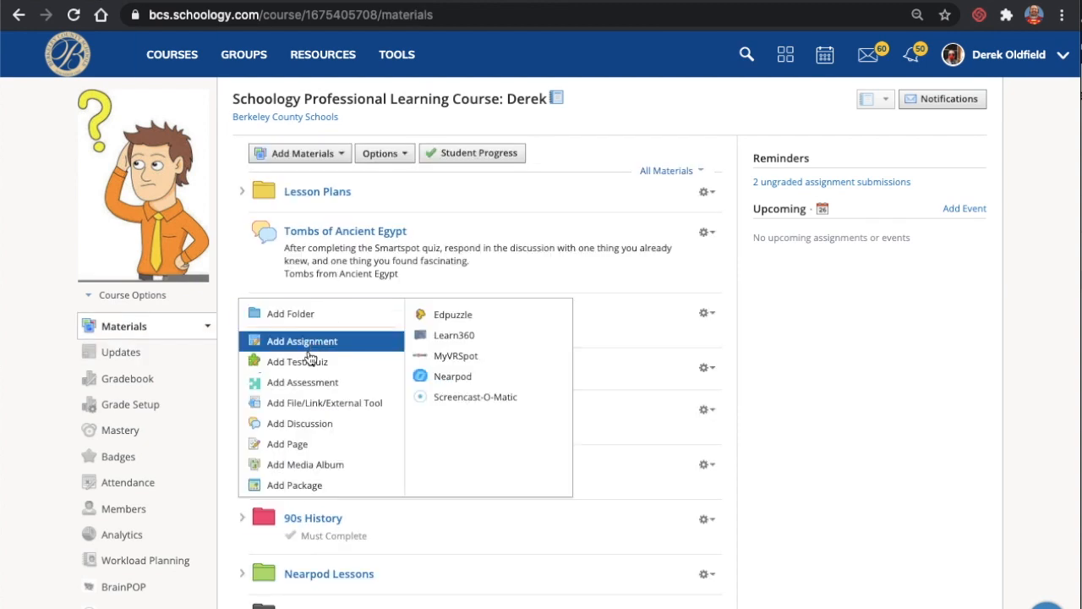
left_click(301, 341)
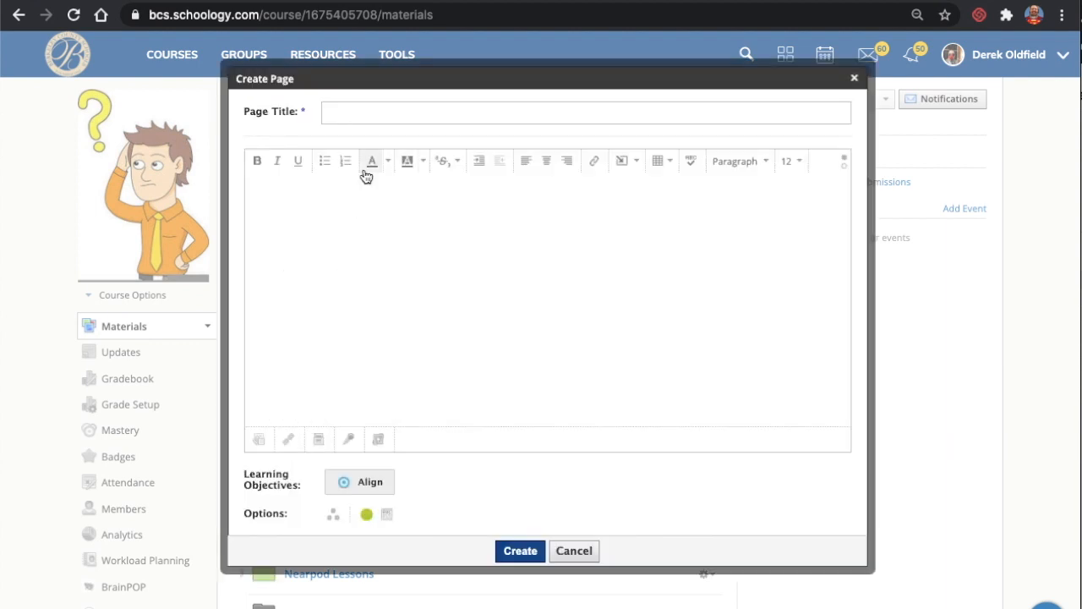
left_click(624, 160)
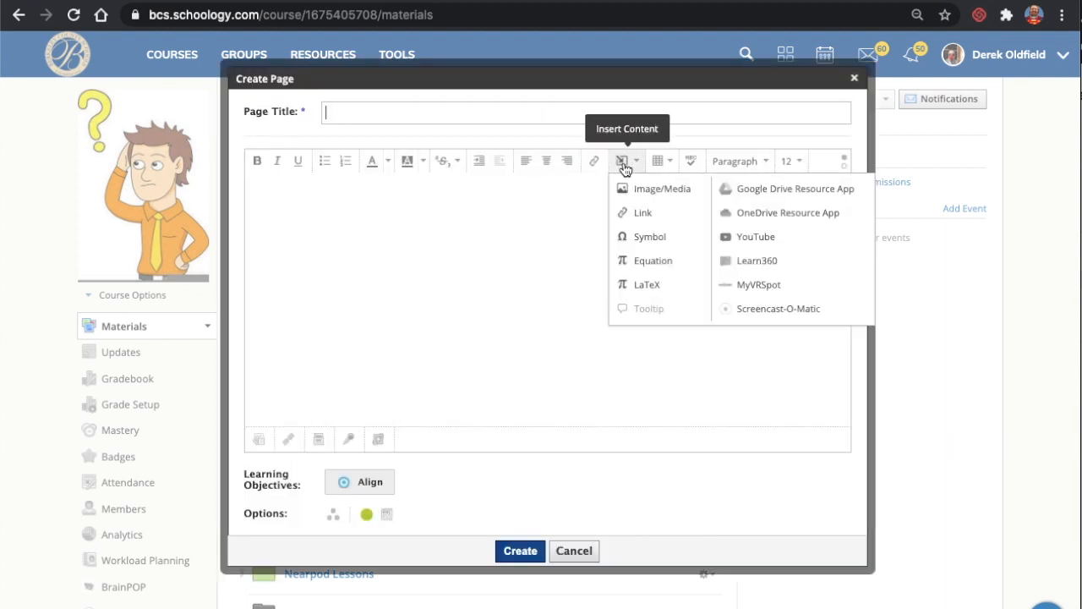
mouse_move(644, 188)
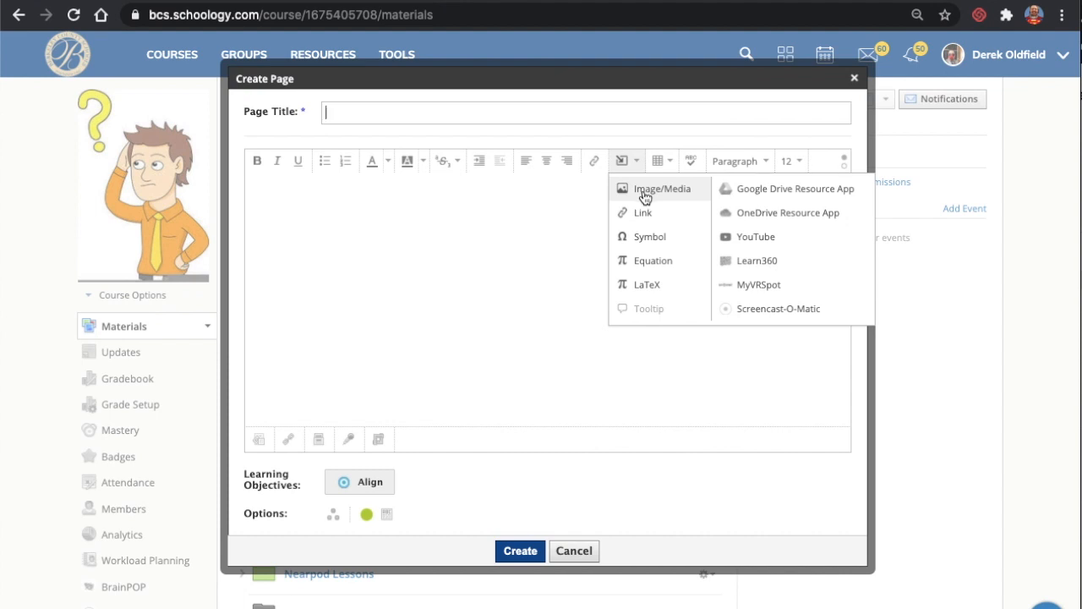
mouse_move(625, 160)
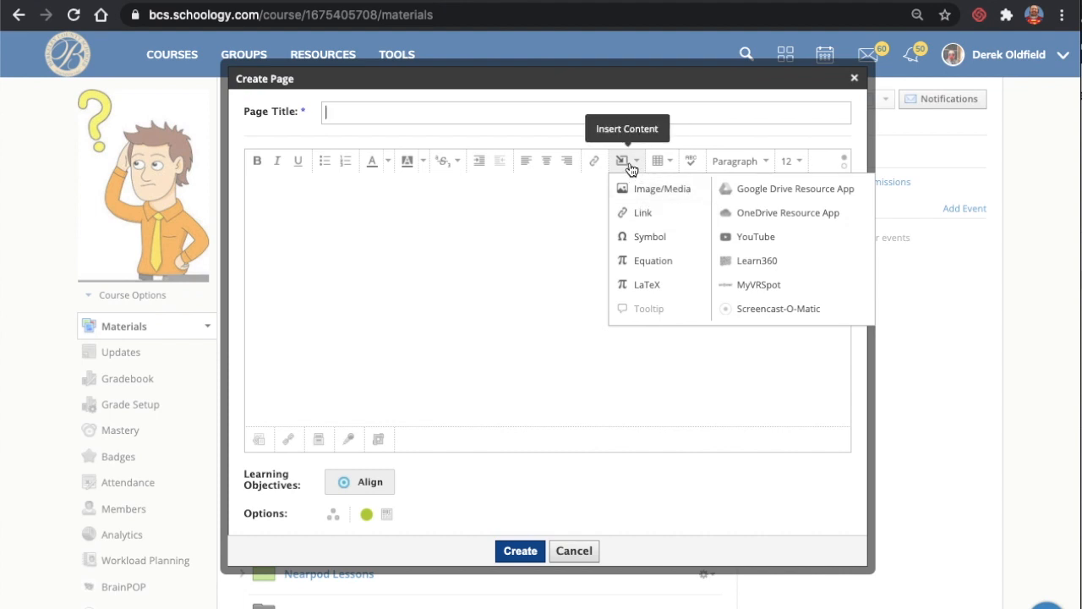
mouse_move(758, 189)
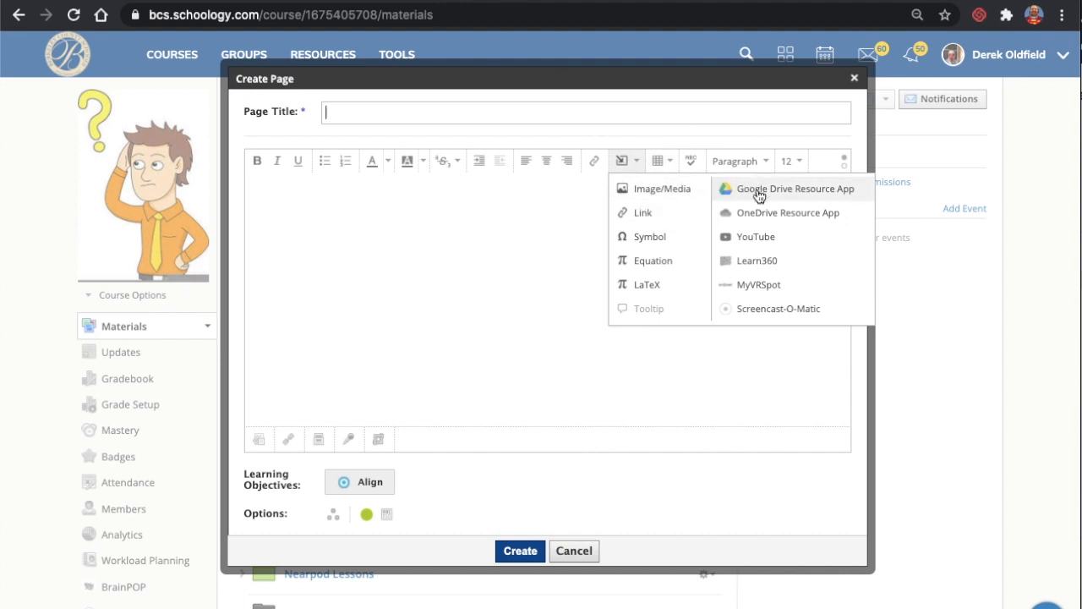
Search Google Drive for 'bitmoji', select the classroom presentation, then dismiss the import window.
left_click(793, 188)
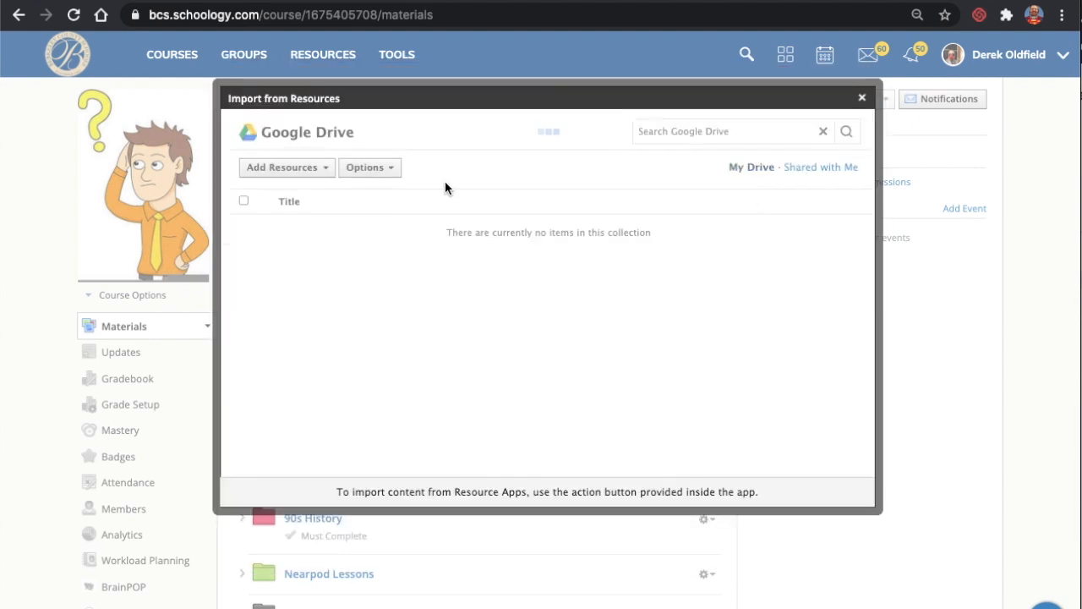
type("bi")
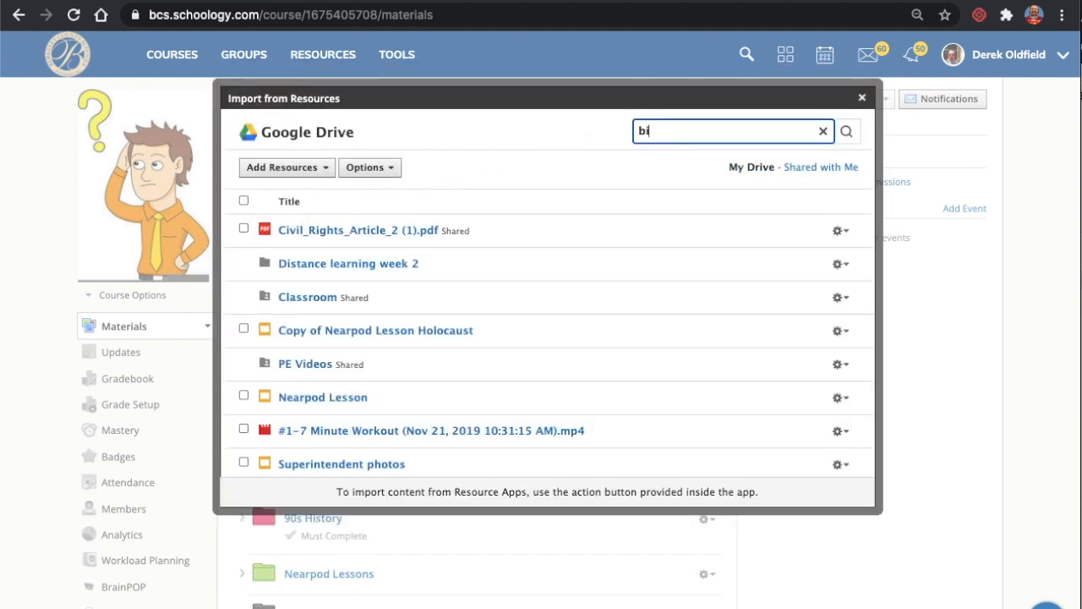
type("tmoji")
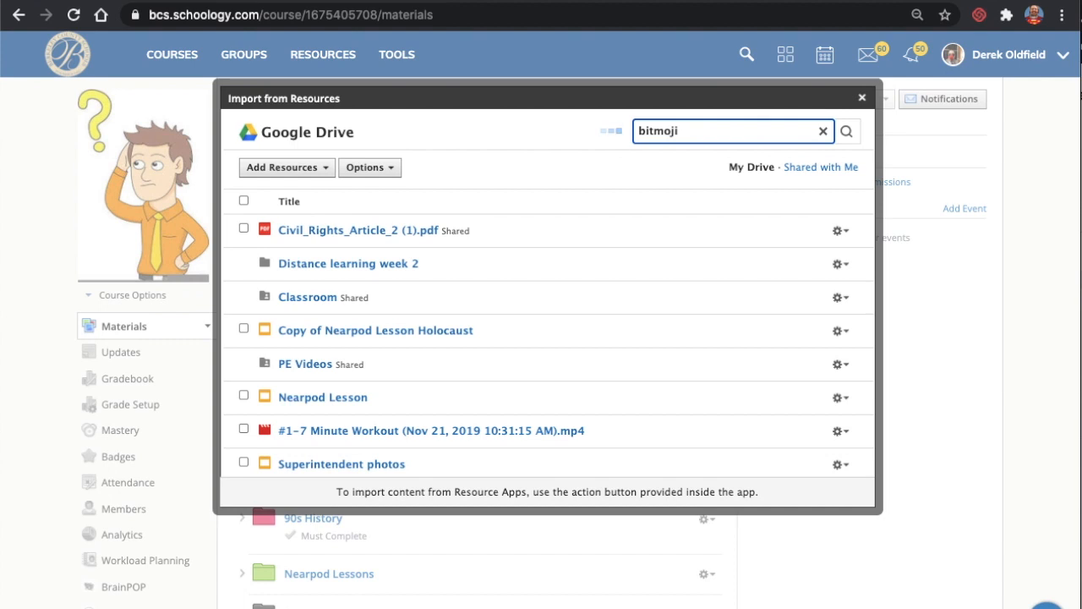
left_click(846, 131)
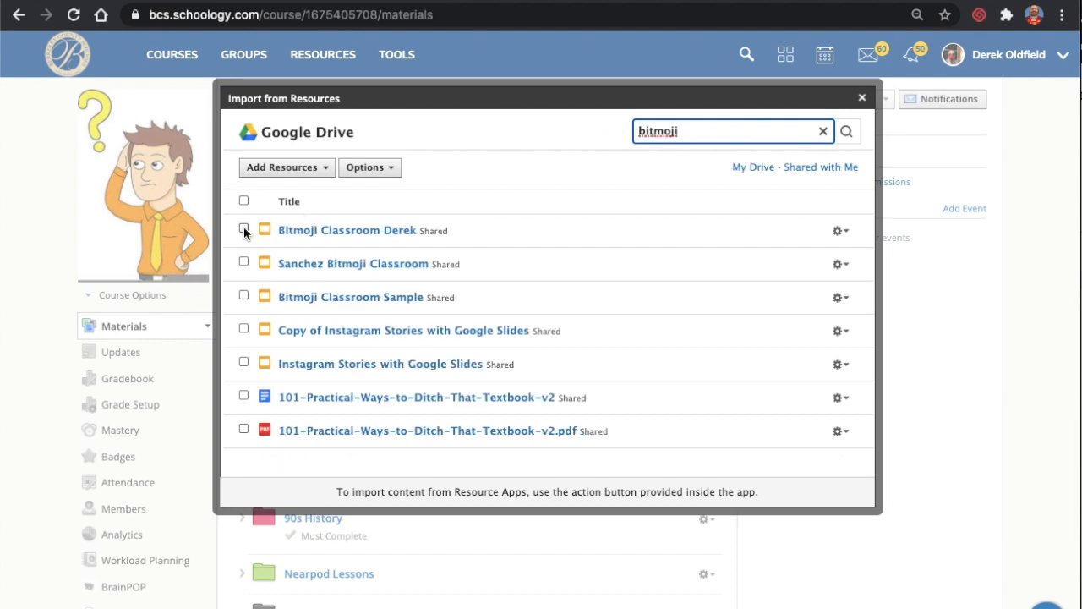
left_click(243, 228)
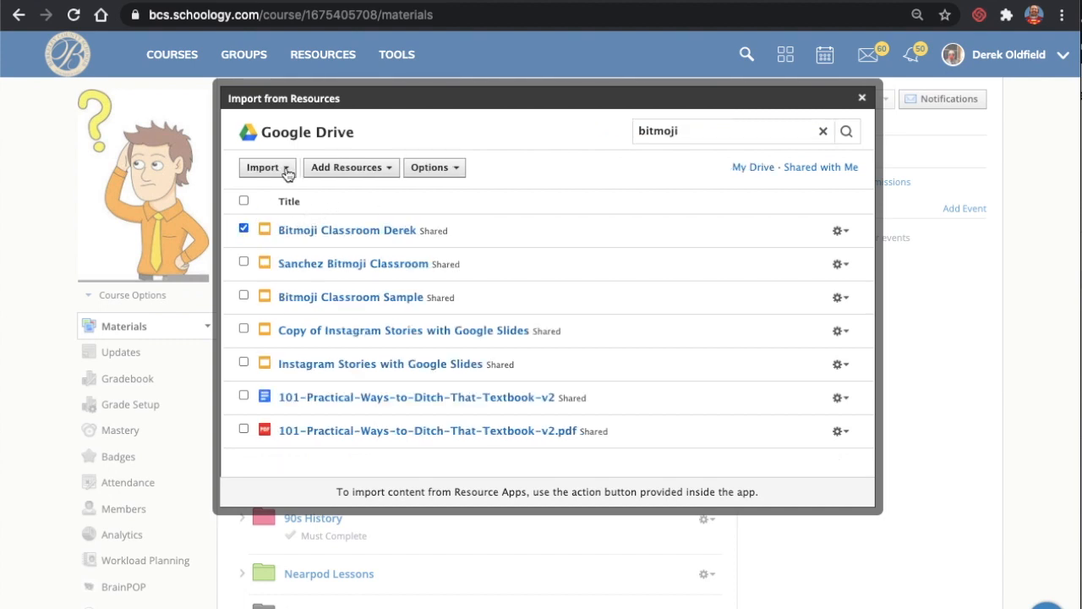
left_click(267, 166)
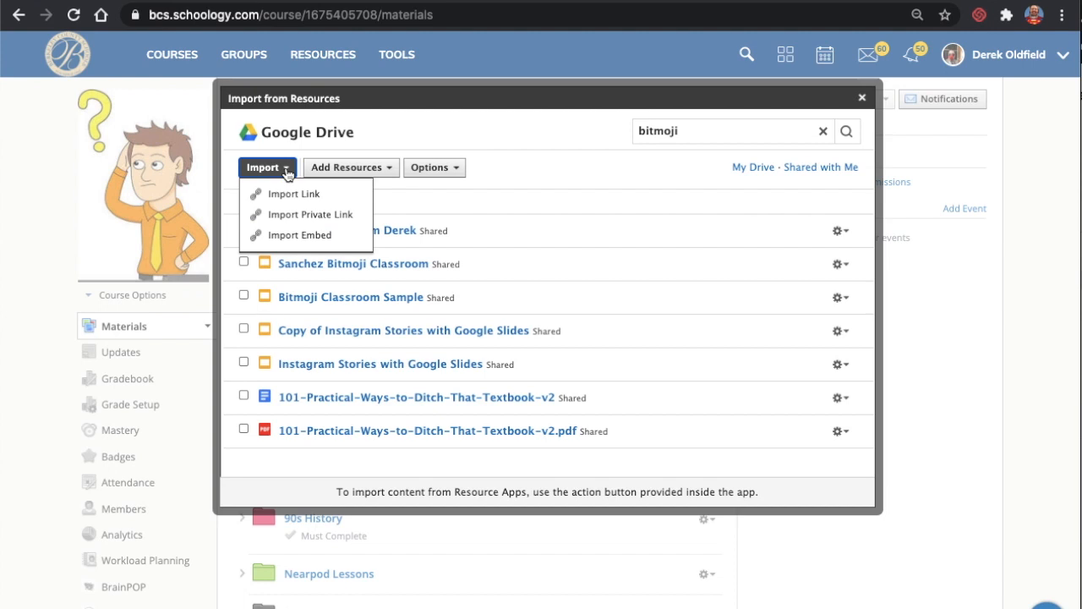
mouse_move(306, 256)
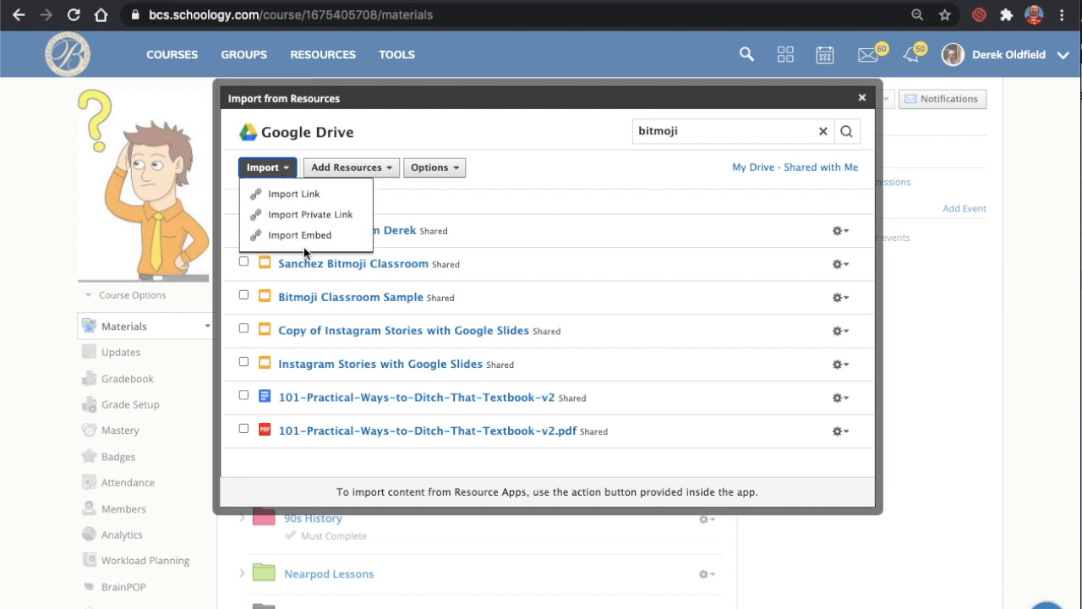
mouse_move(307, 235)
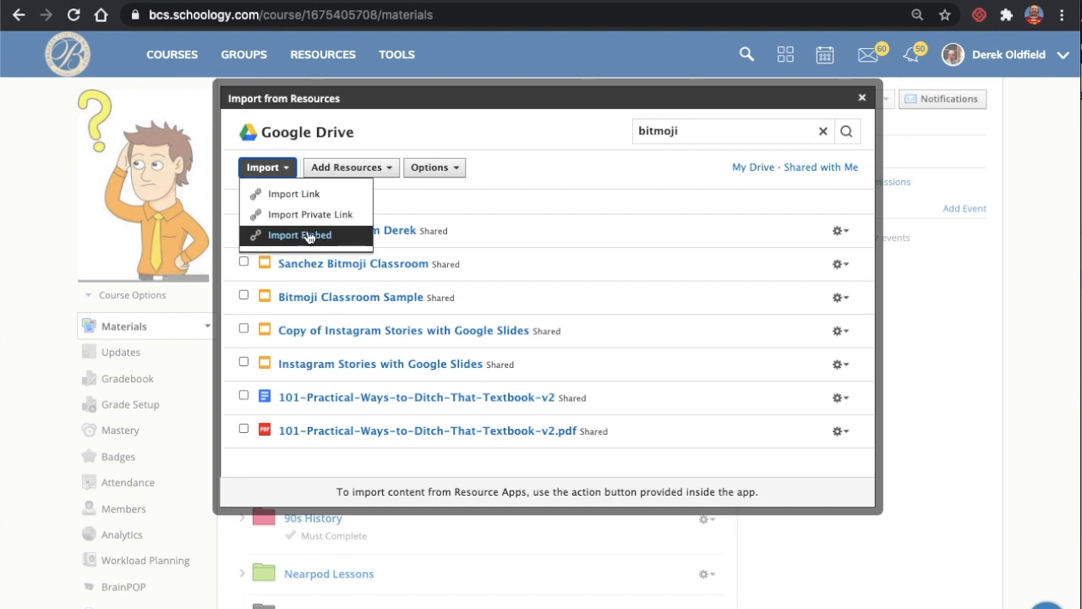
mouse_move(861, 97)
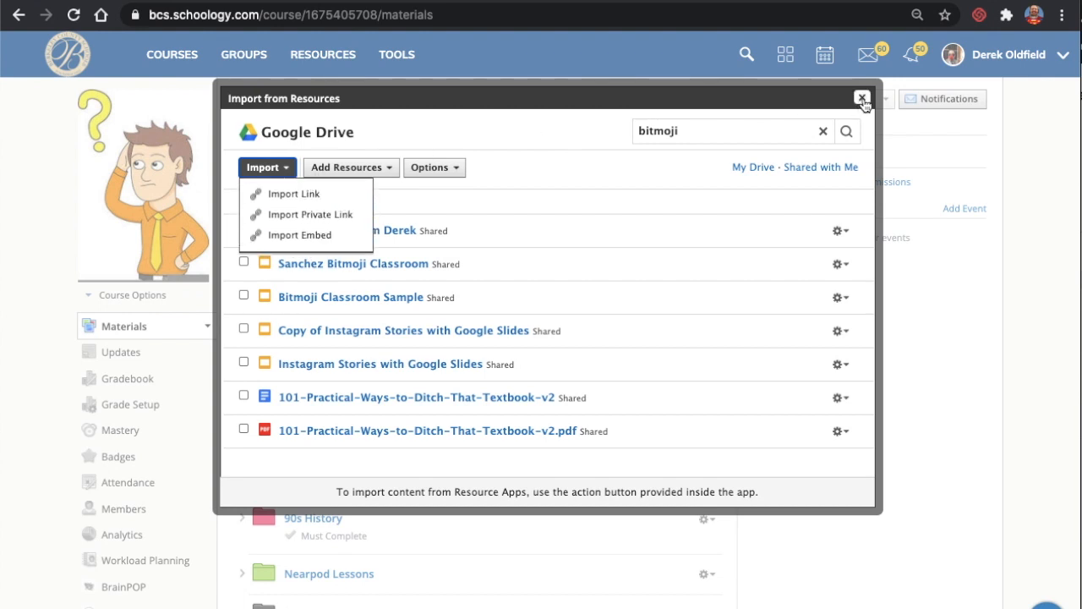
left_click(861, 98)
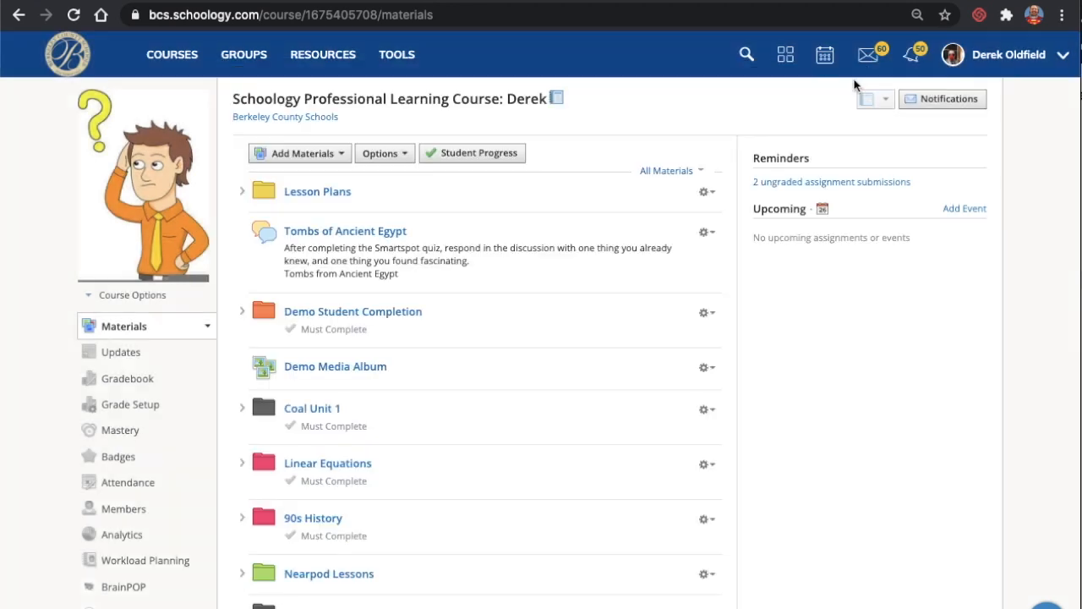
On Updates, search Google Drive resources for 'bitmo' and embed the Bitmoji Classroom presentation.
left_click(121, 352)
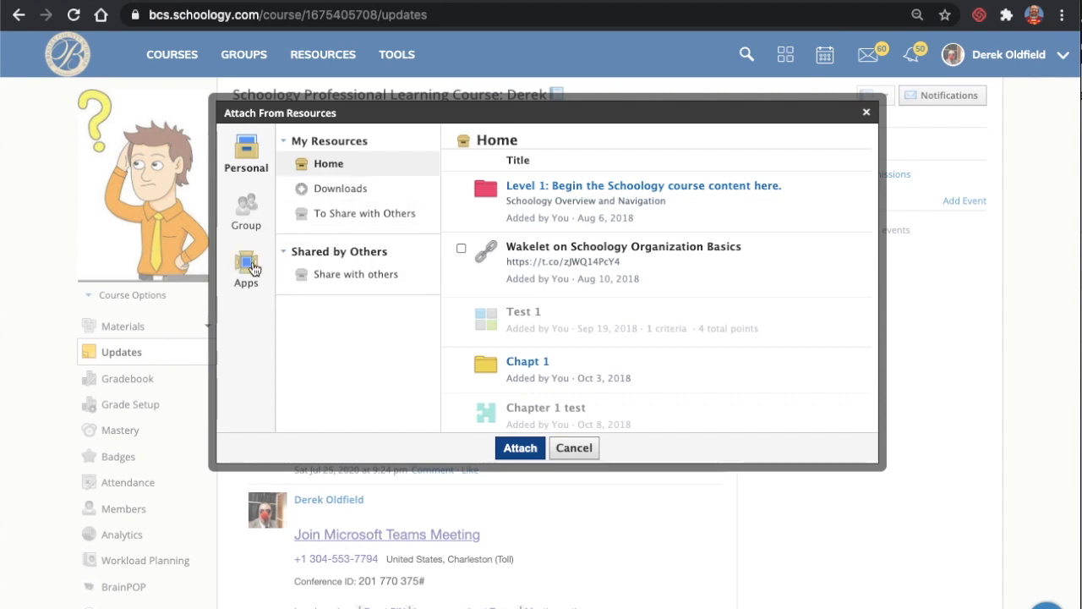
left_click(245, 266)
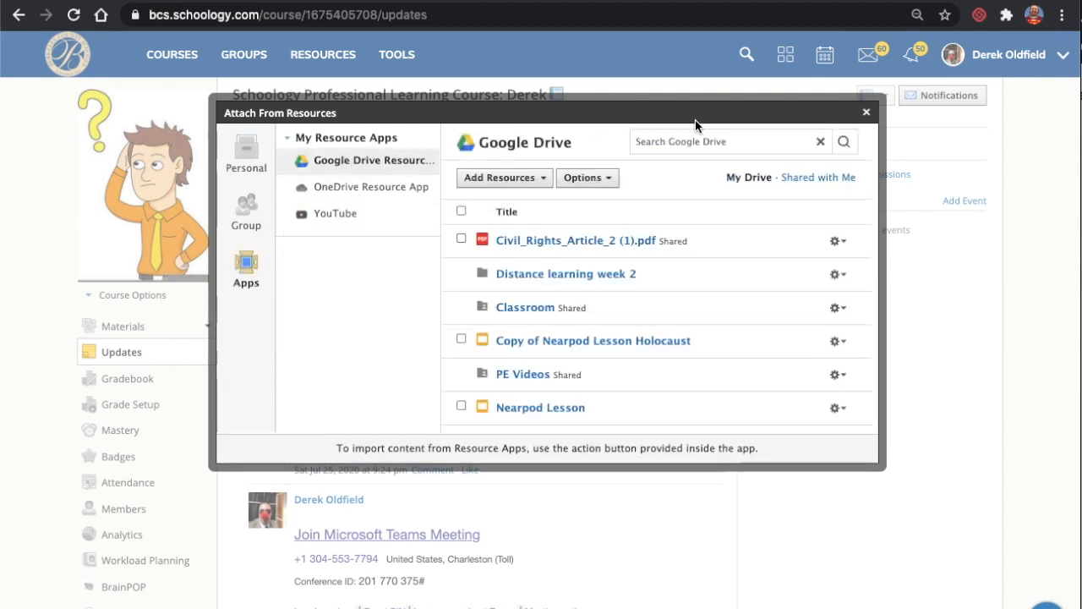
type("bitmoji")
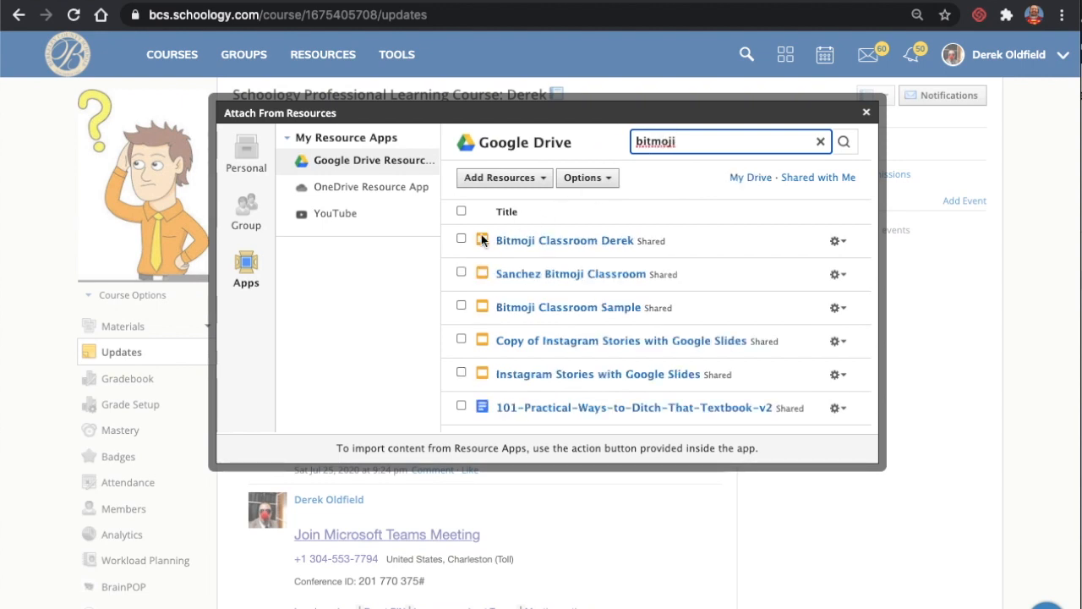
left_click(480, 178)
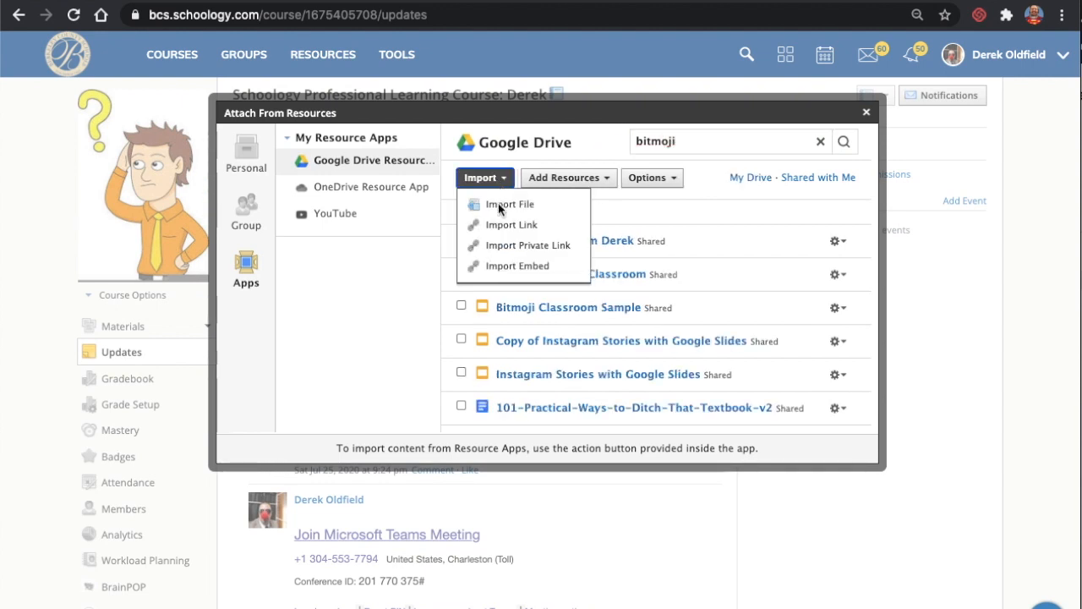
mouse_move(516, 266)
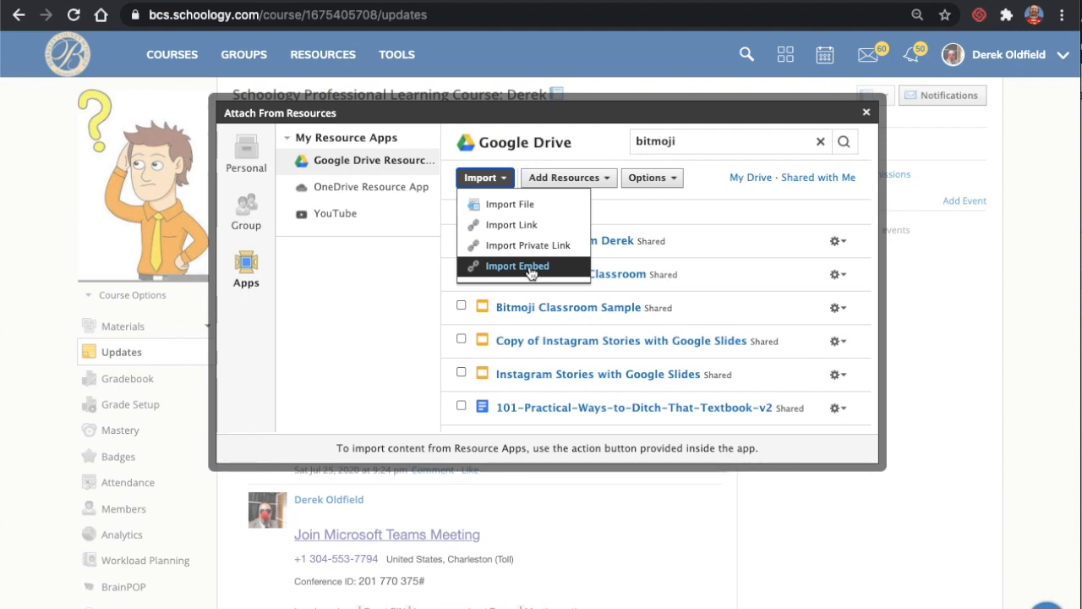
left_click(516, 265)
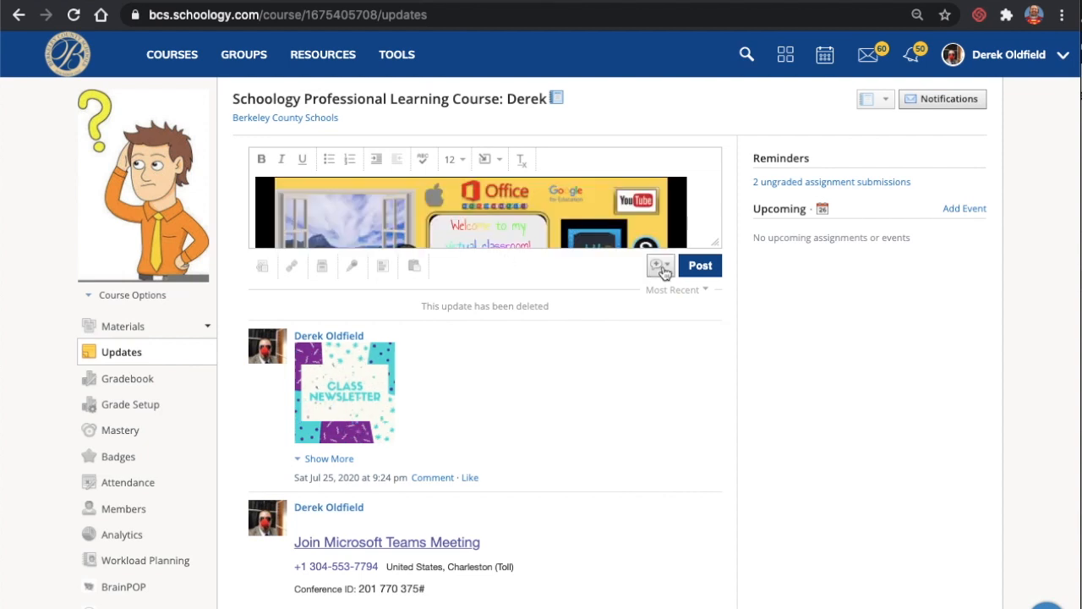
Post the update marked as an announcement, then return to course Materials.
left_click(660, 266)
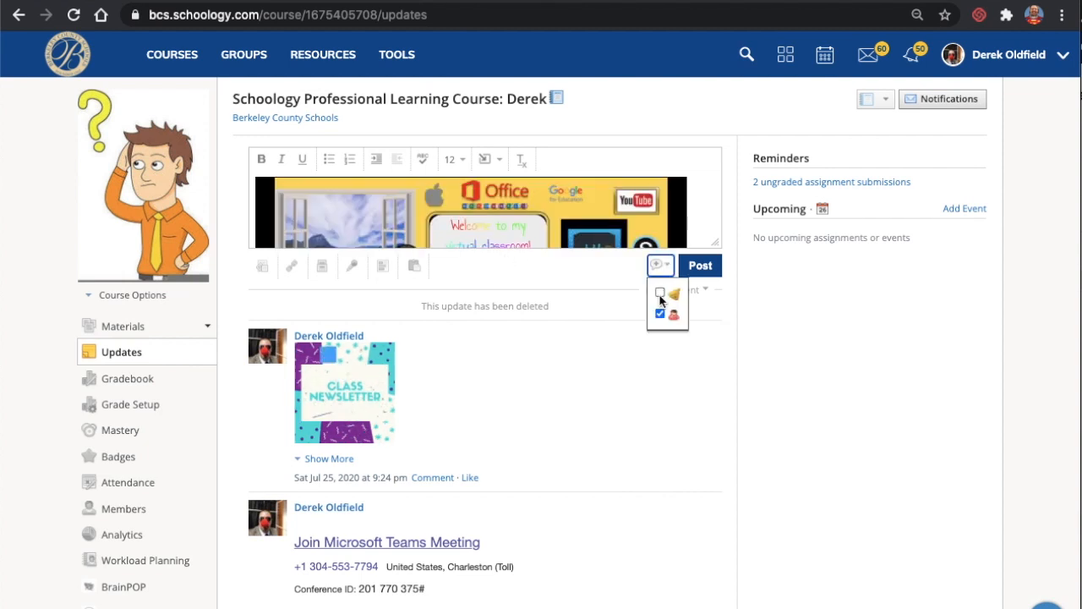
left_click(660, 294)
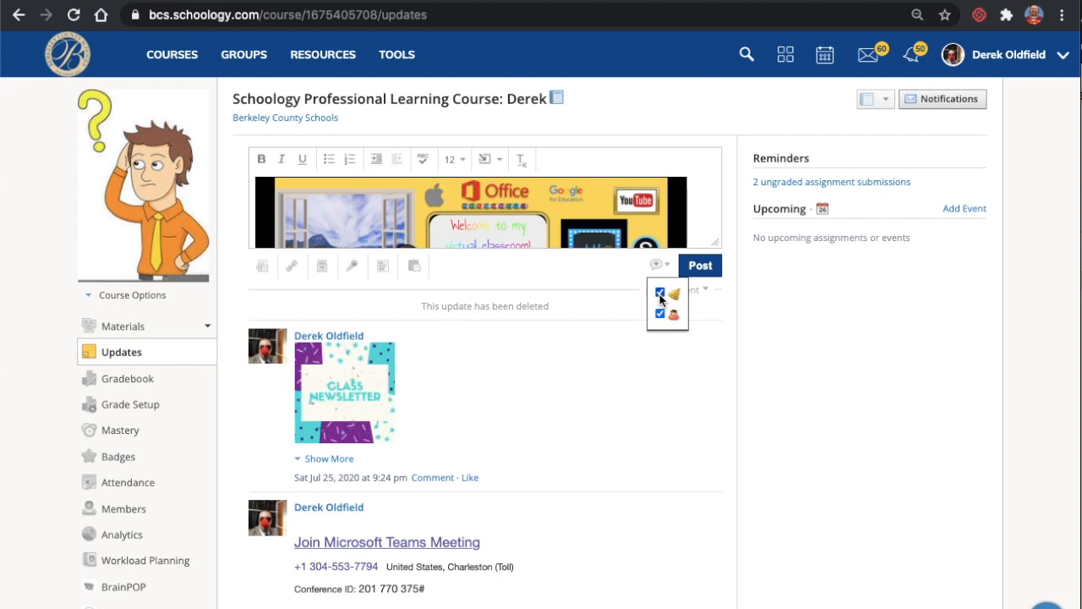
left_click(700, 264)
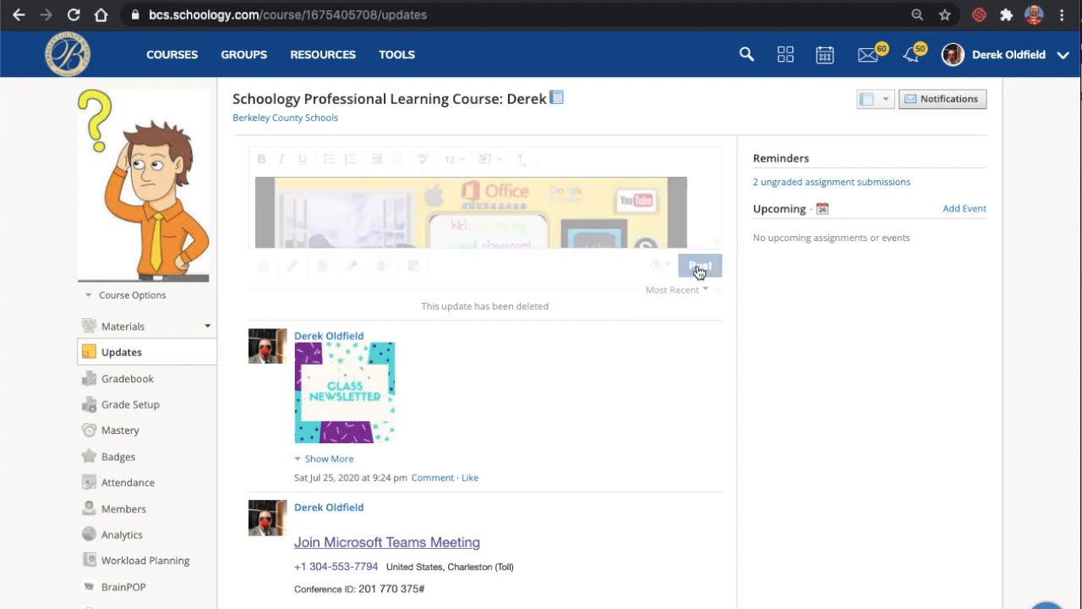
left_click(699, 264)
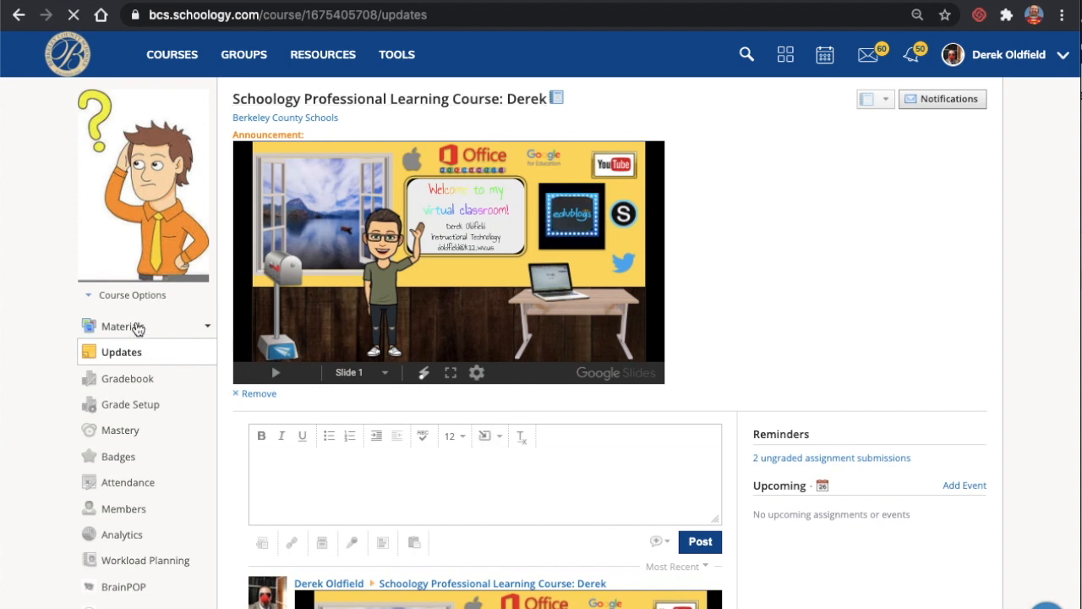
left_click(122, 326)
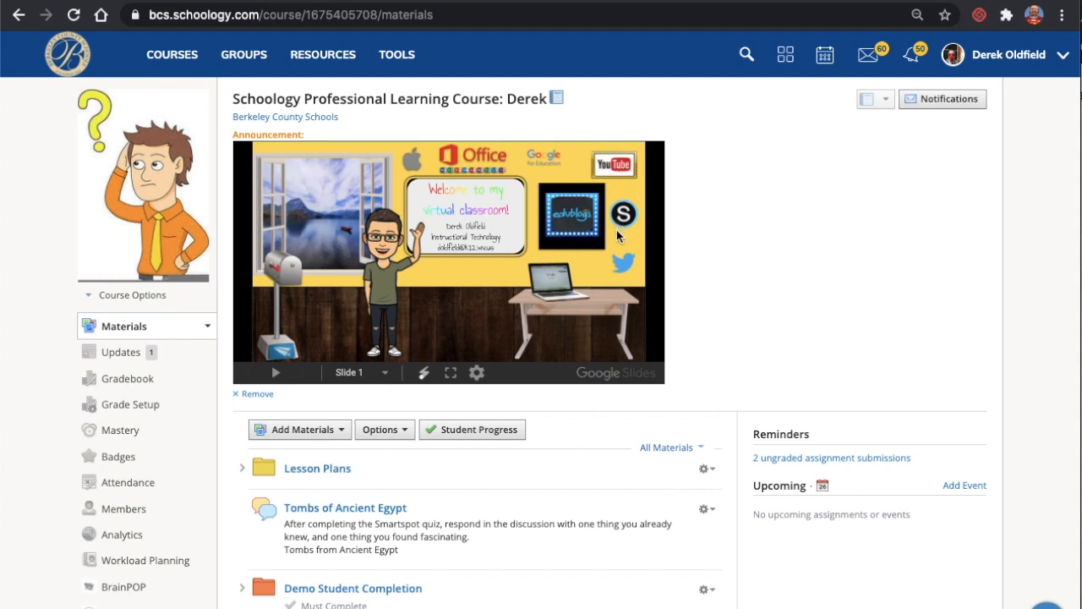
mouse_move(409, 295)
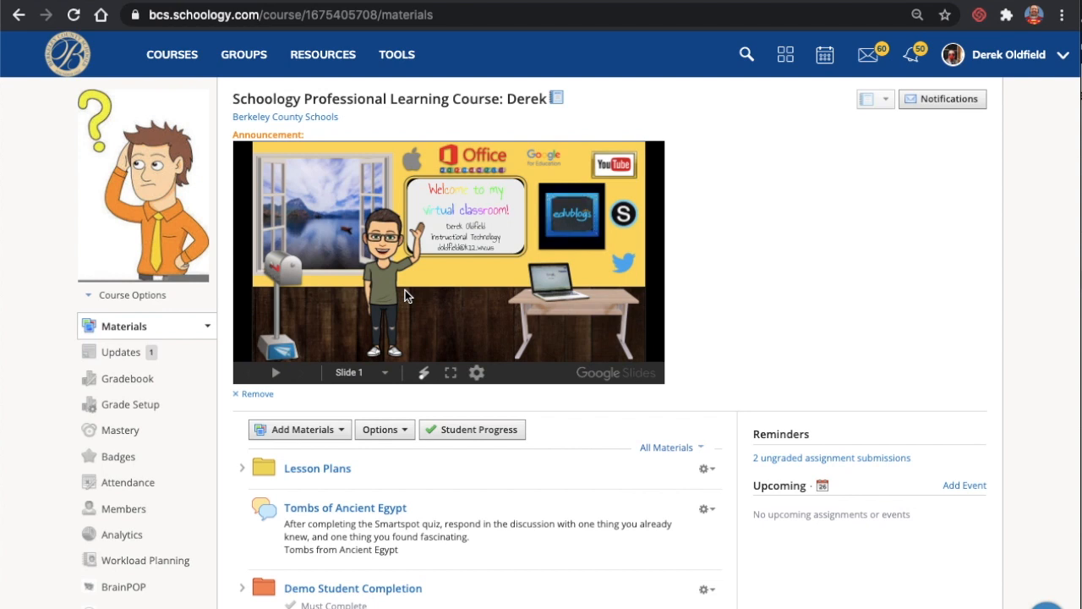
mouse_move(470, 243)
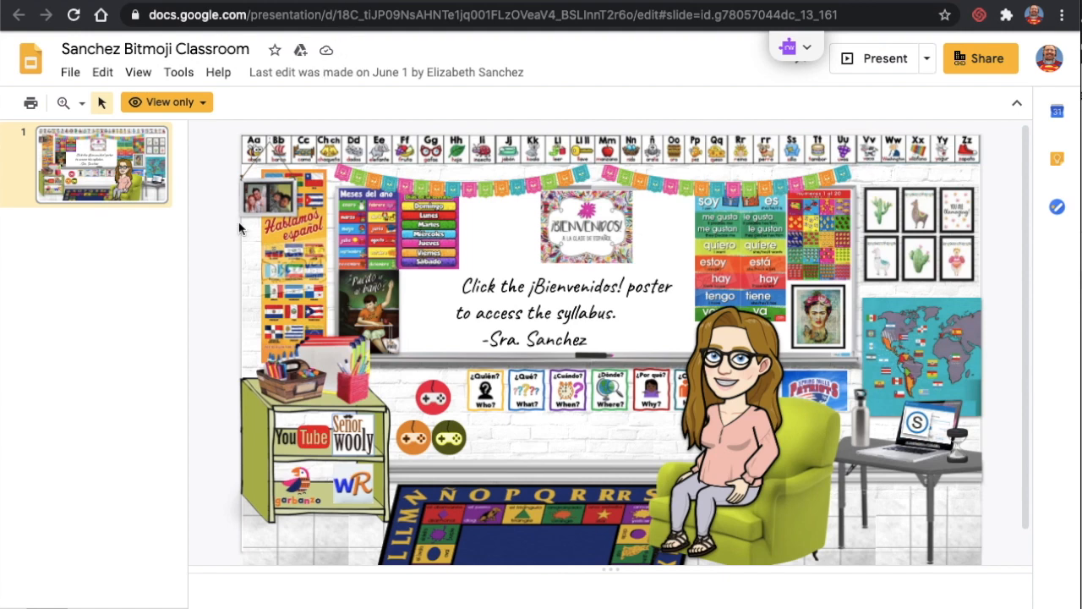
mouse_move(238, 269)
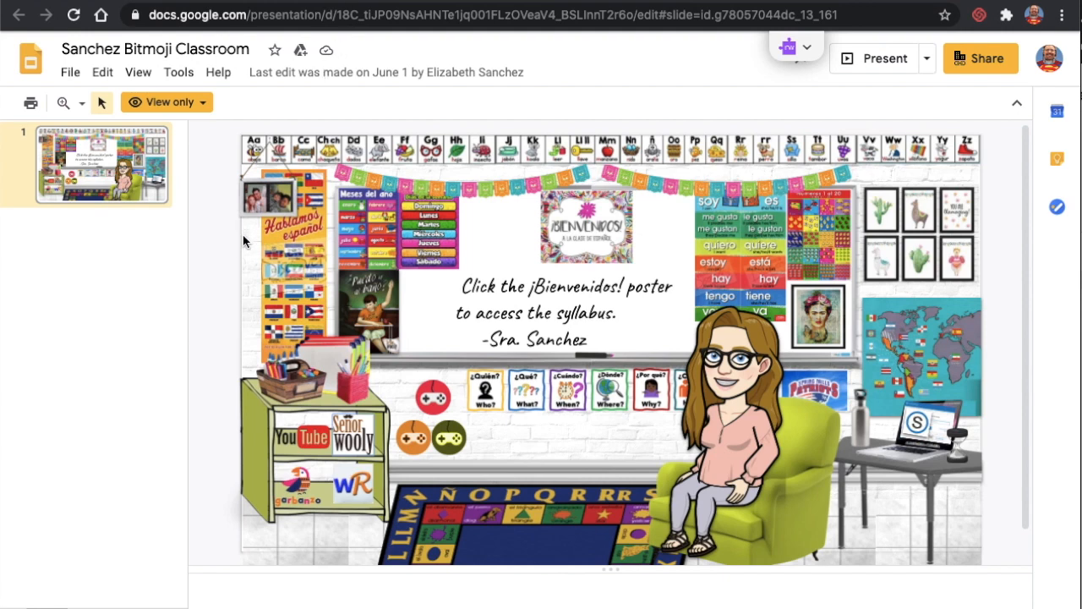
mouse_move(529, 231)
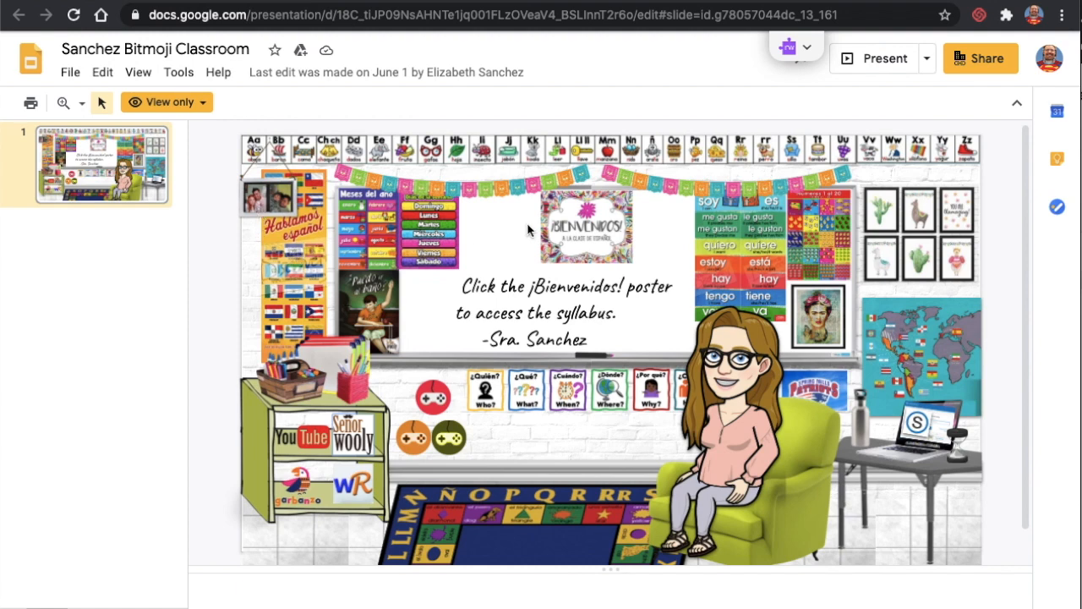
mouse_move(736, 287)
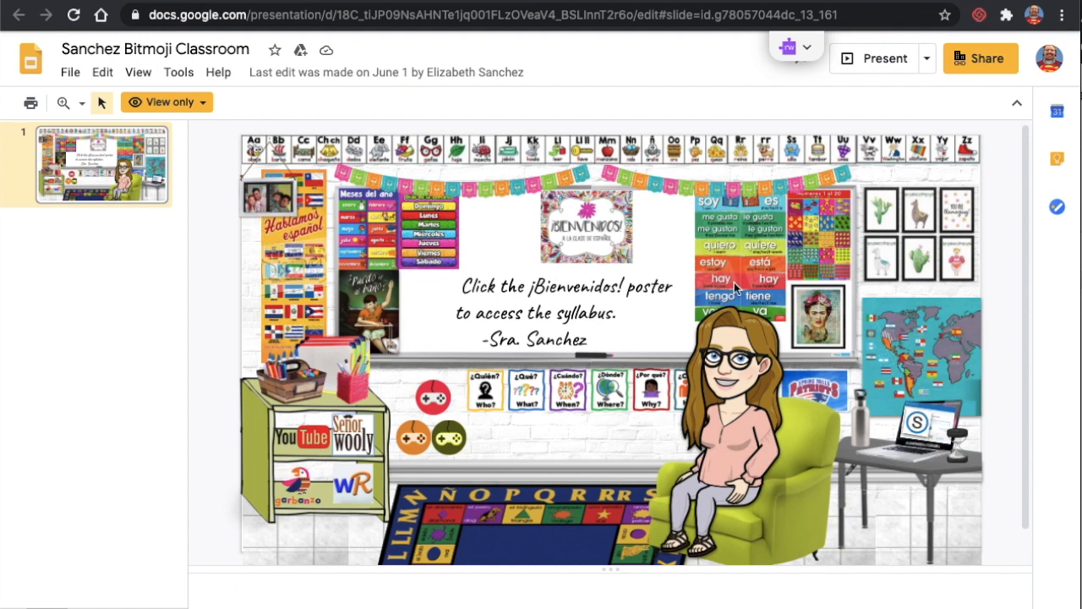
mouse_move(732, 262)
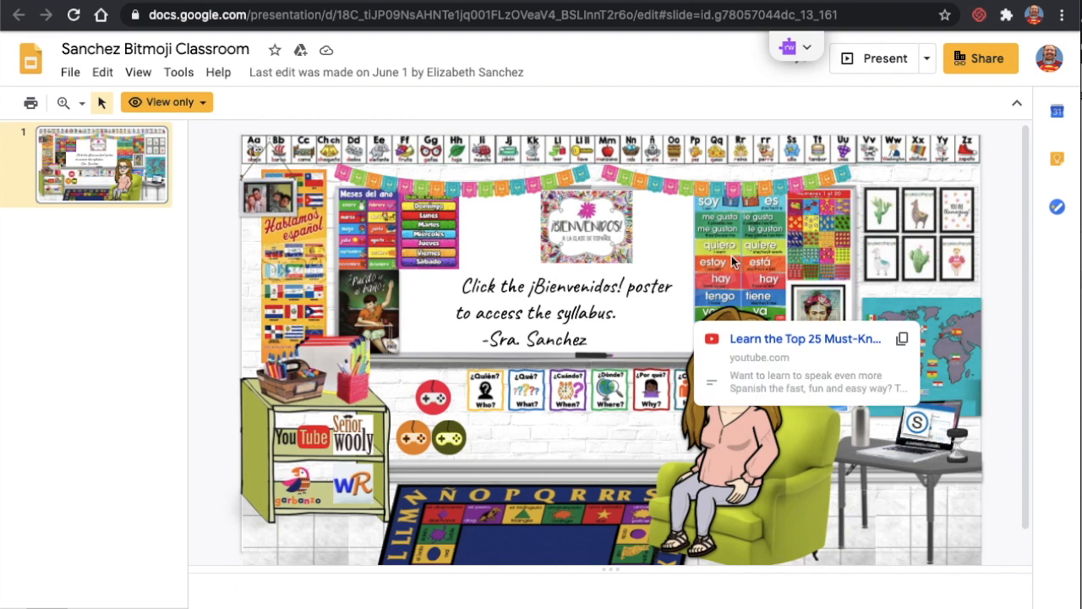
mouse_move(930, 328)
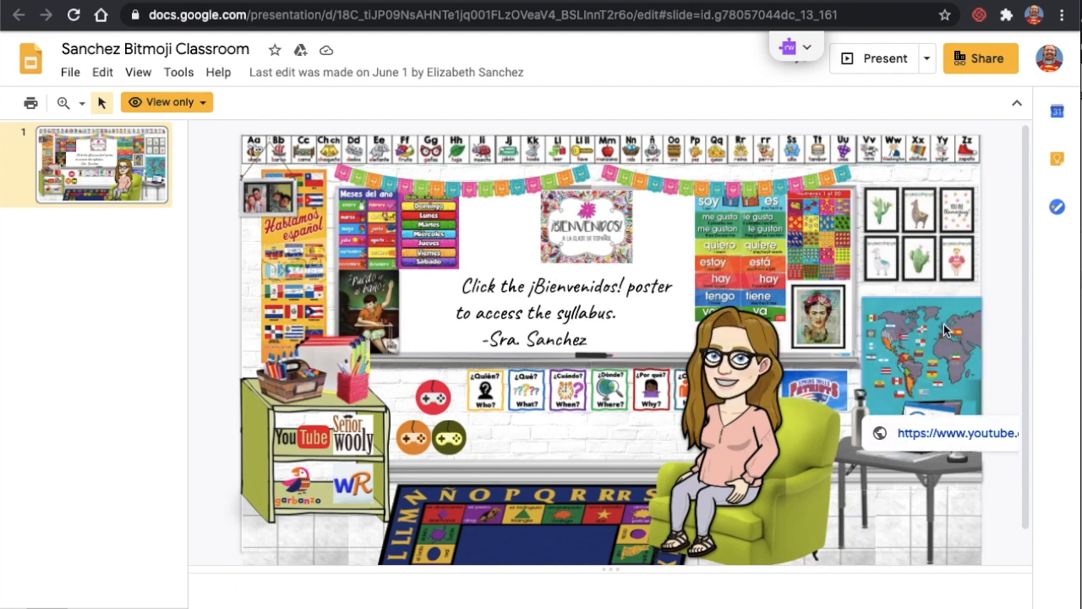
mouse_move(682, 243)
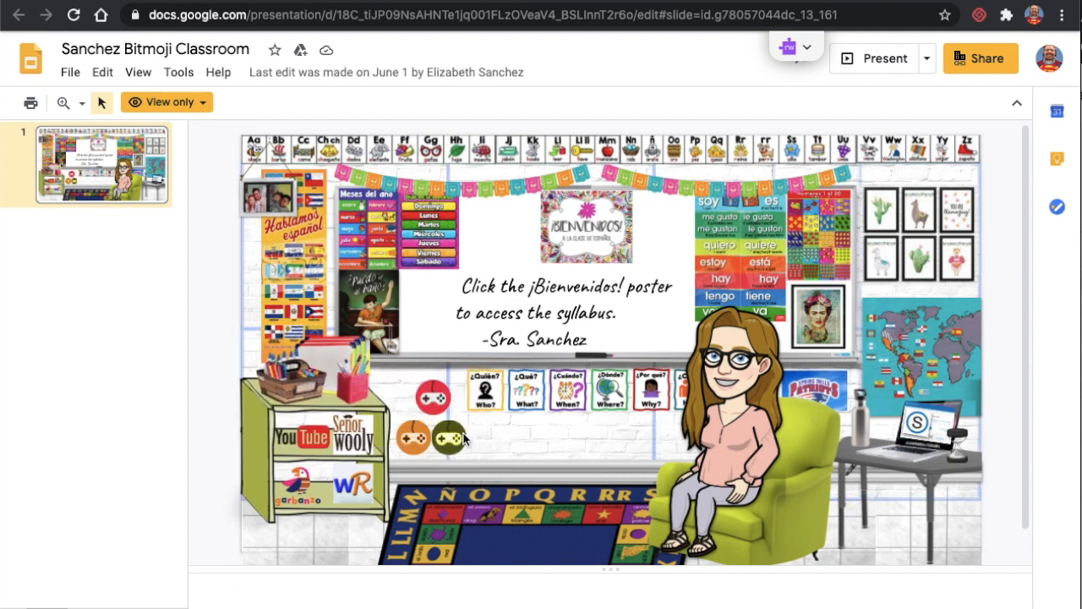
mouse_move(433, 396)
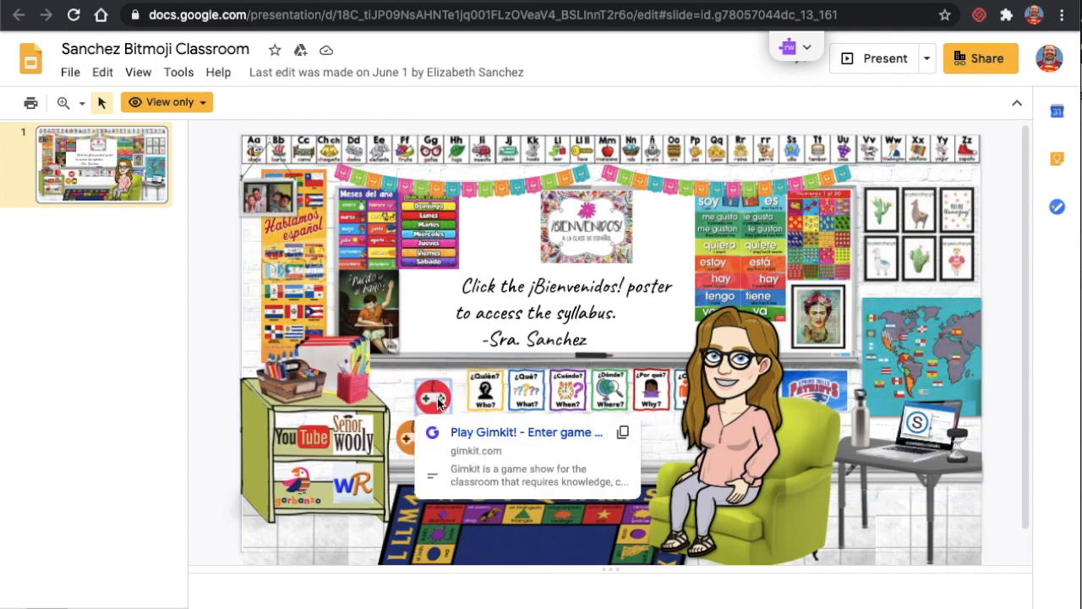
mouse_move(355, 436)
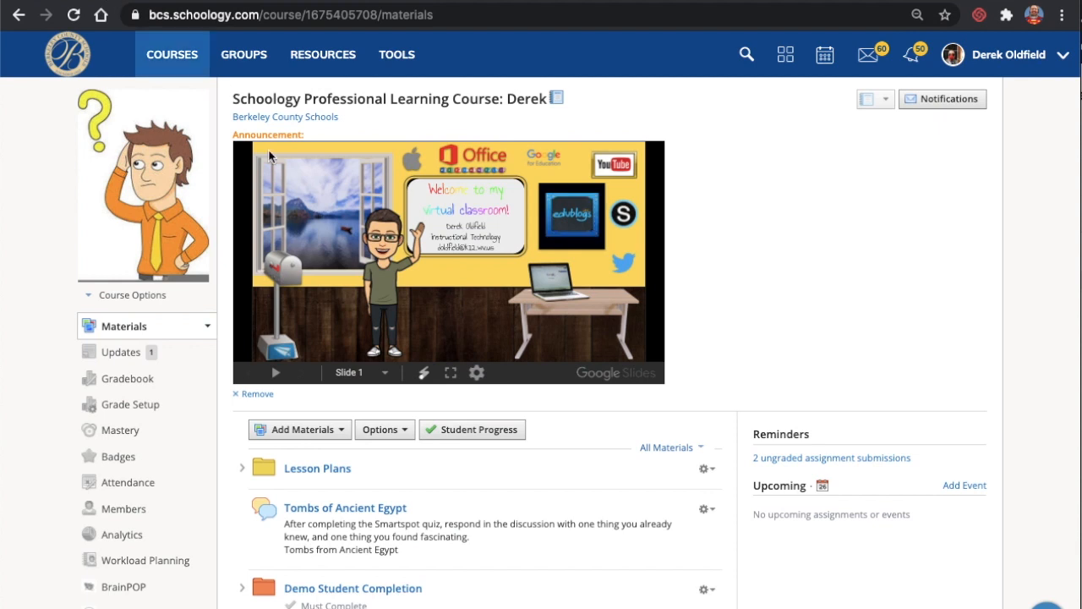
mouse_move(550, 160)
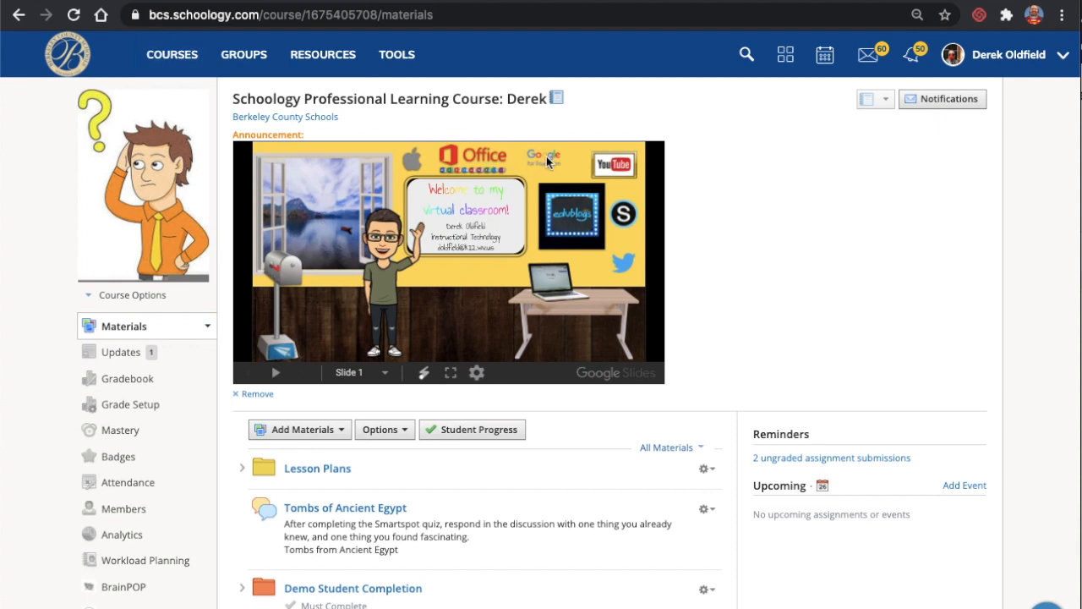